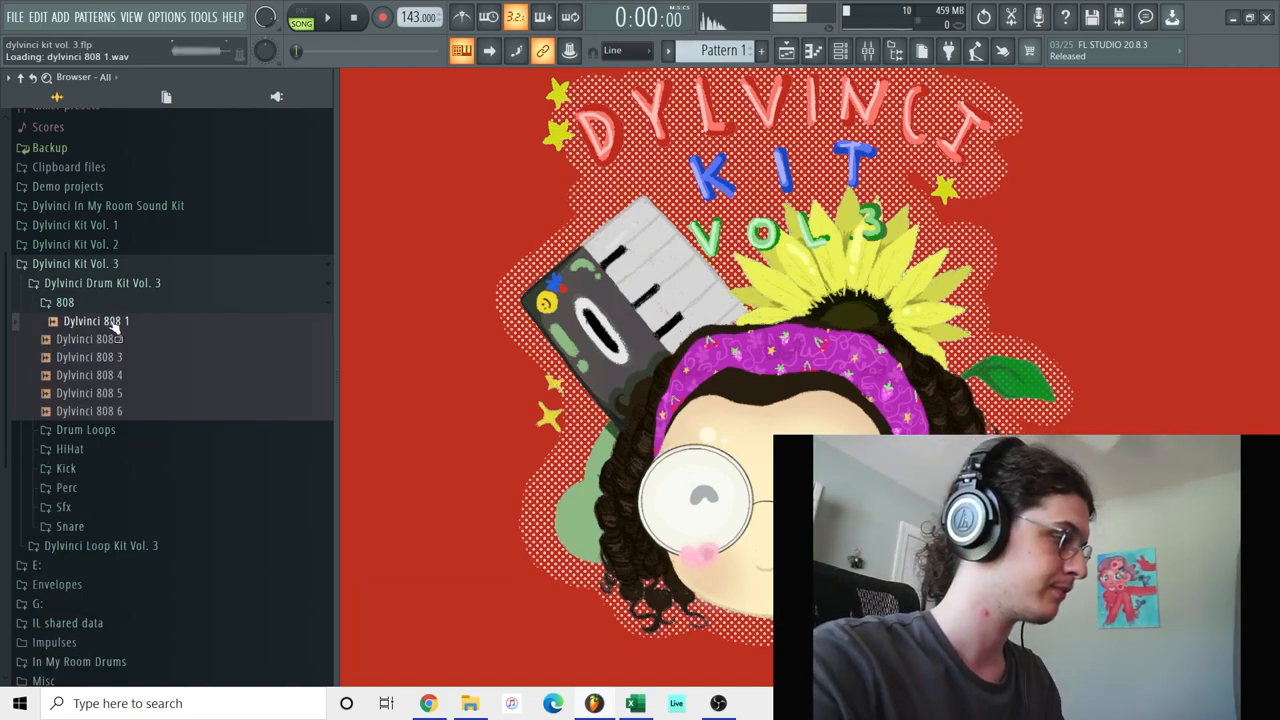
# Preview Dylvinci 808 2 and another 808, then Drum Loops 2, 3, 4 and one more.
pyautogui.click(90, 338)
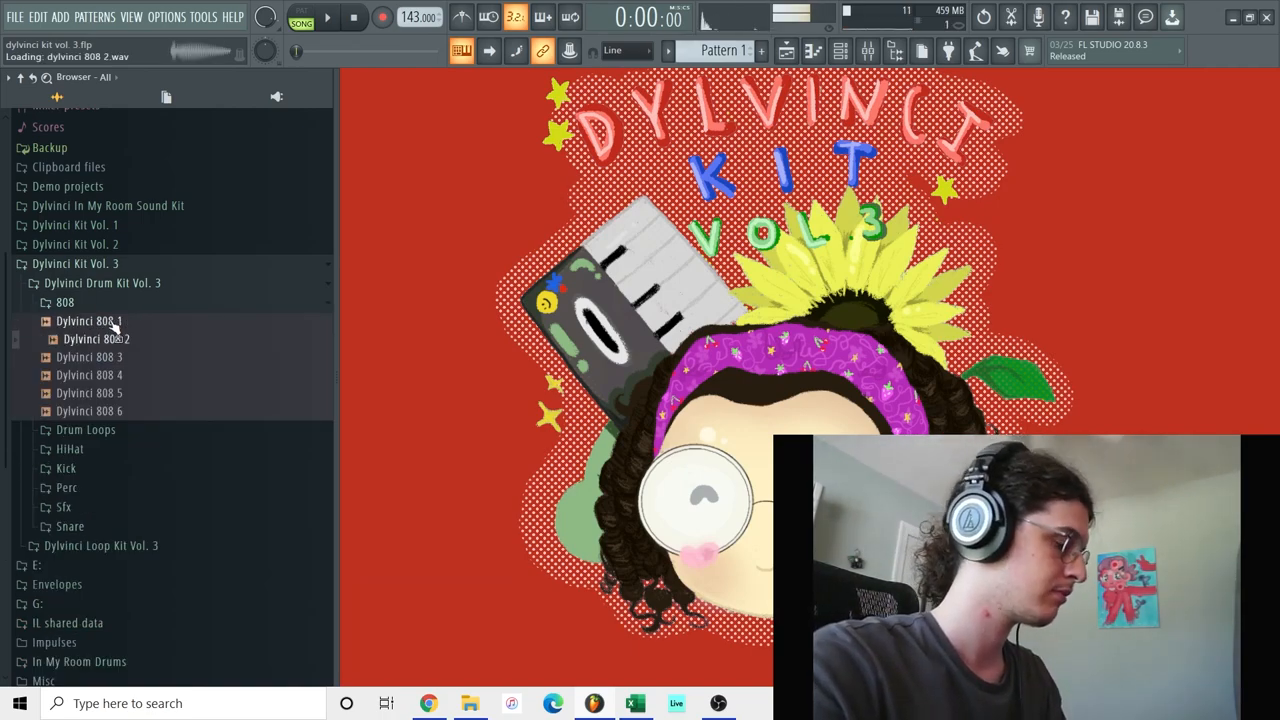
pyautogui.click(90, 357)
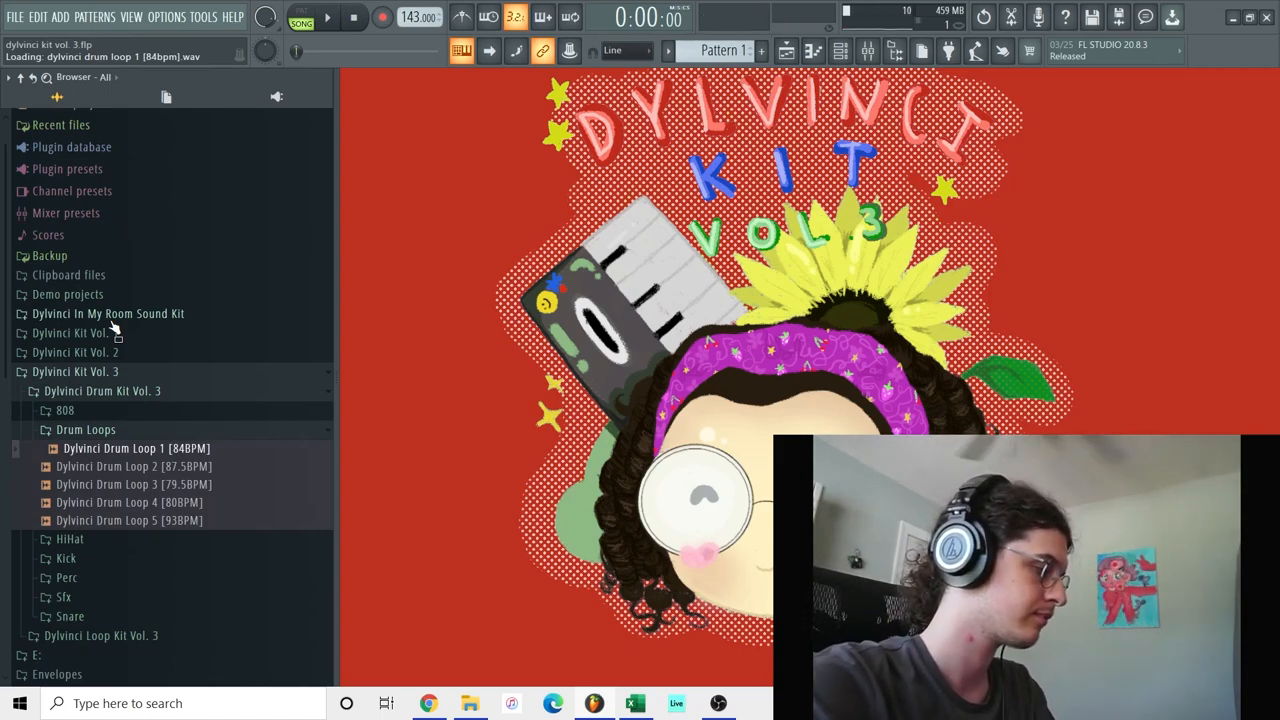
pyautogui.click(141, 466)
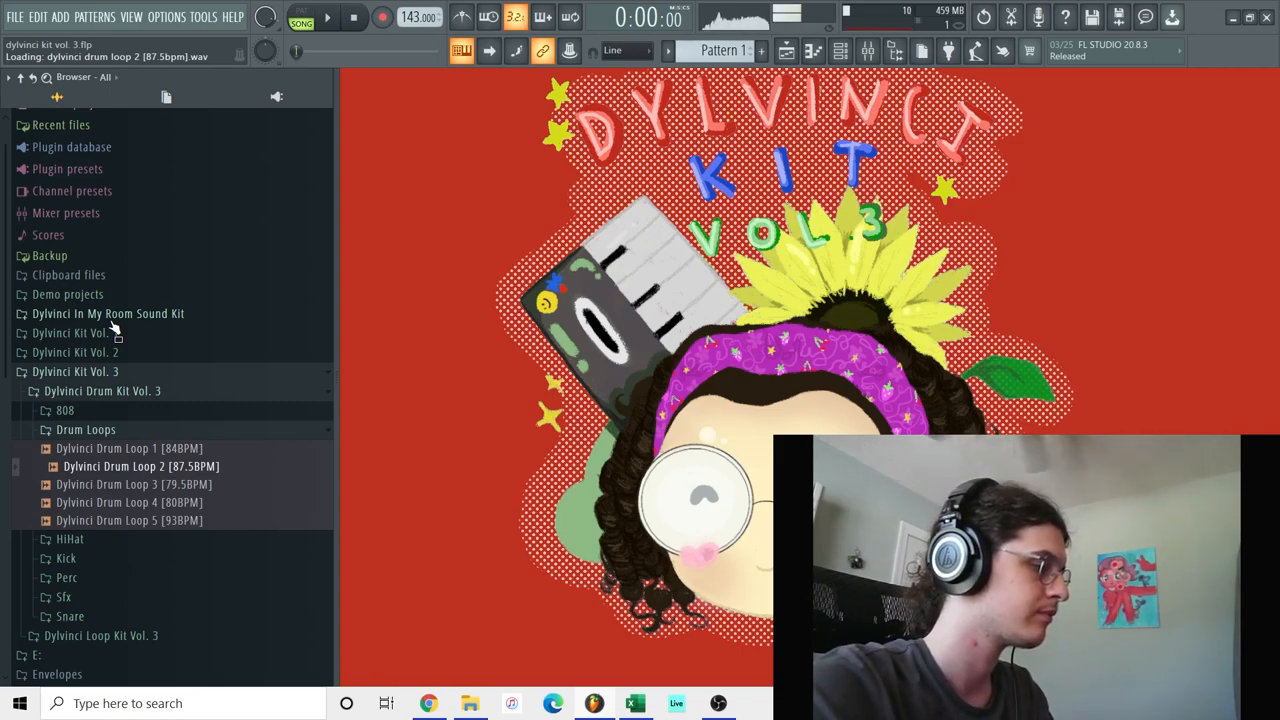
pyautogui.click(135, 484)
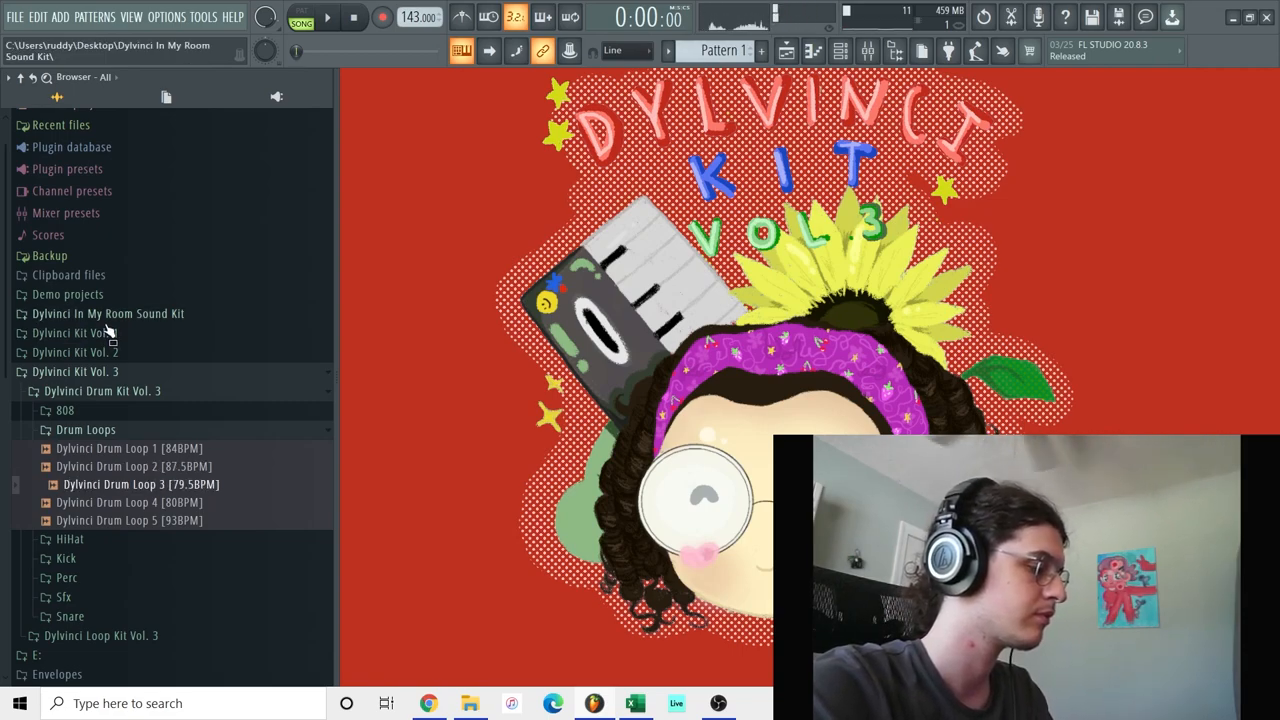
pyautogui.click(129, 502)
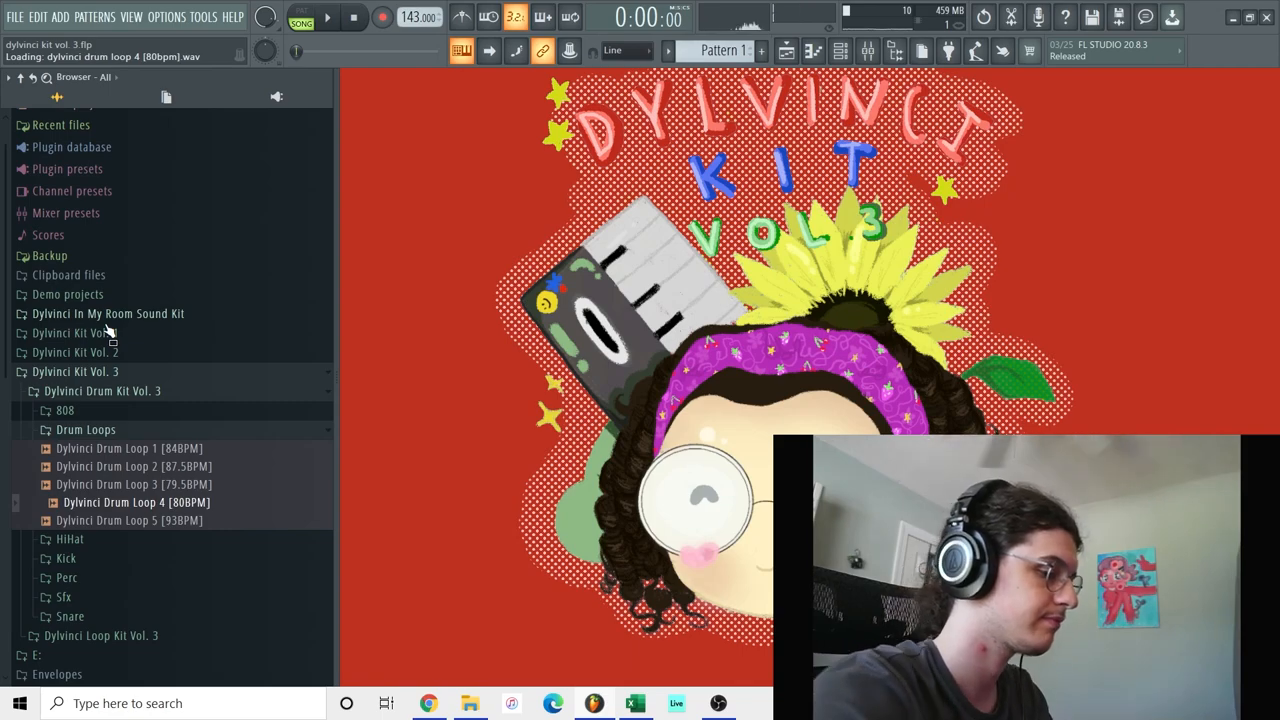
pyautogui.click(130, 520)
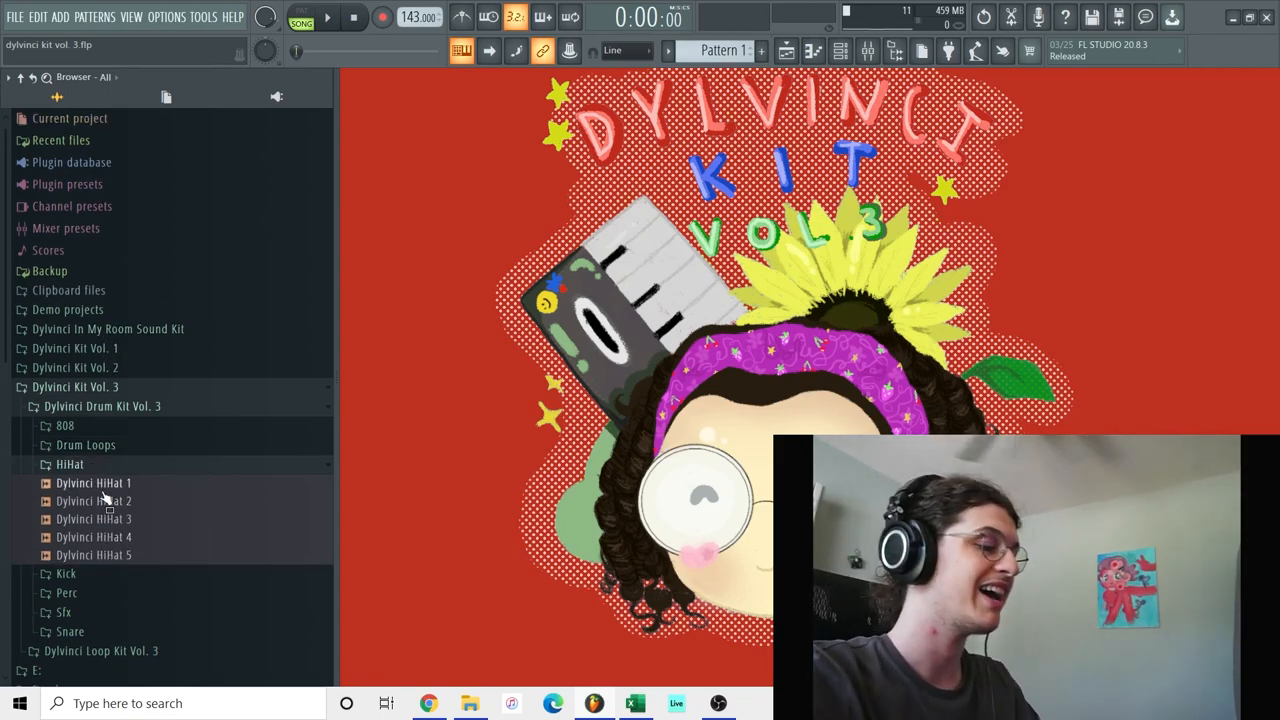
# Preview Dylvinci HiHat 1 and 3, then Kick 2 and another kick sample.
pyautogui.click(101, 483)
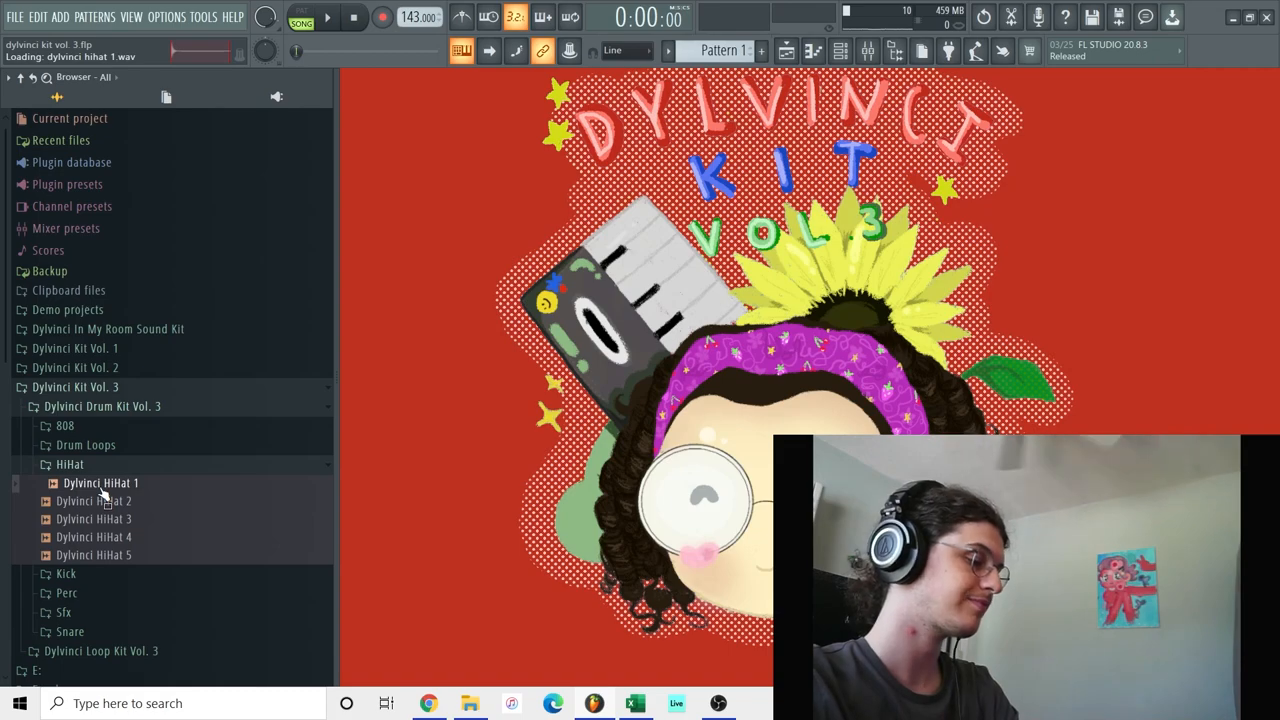
pyautogui.click(101, 518)
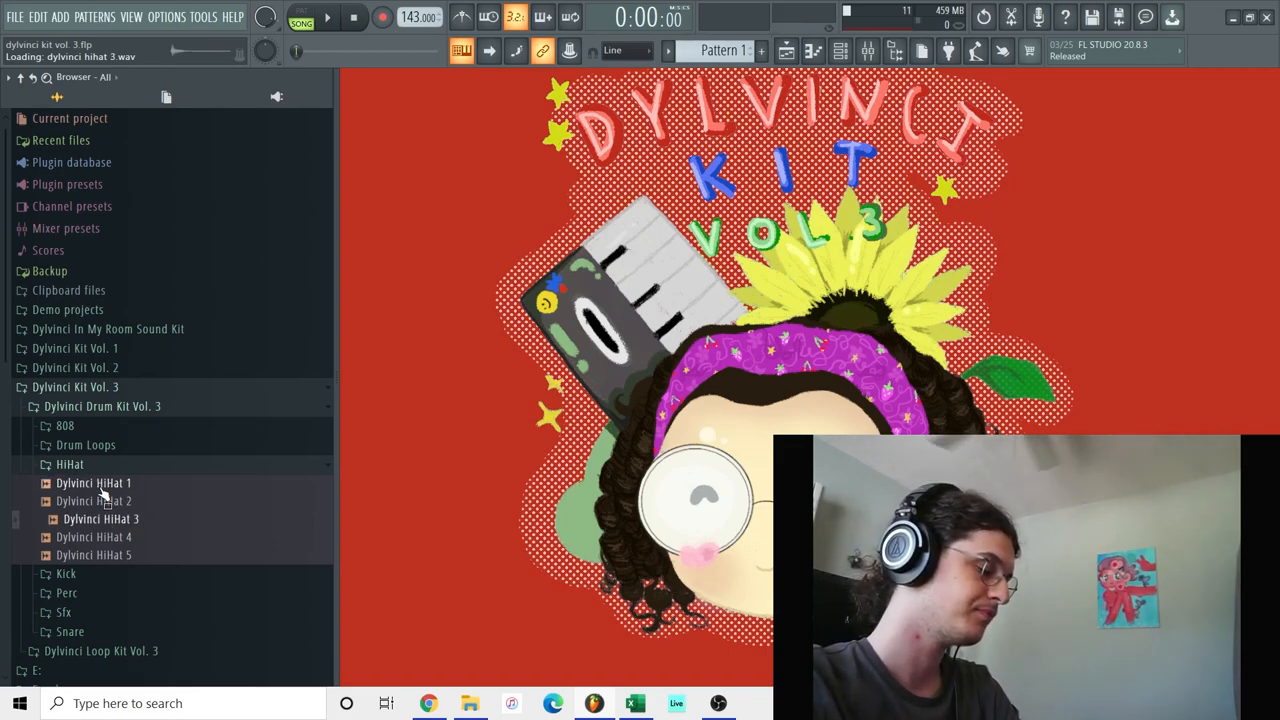
pyautogui.click(101, 555)
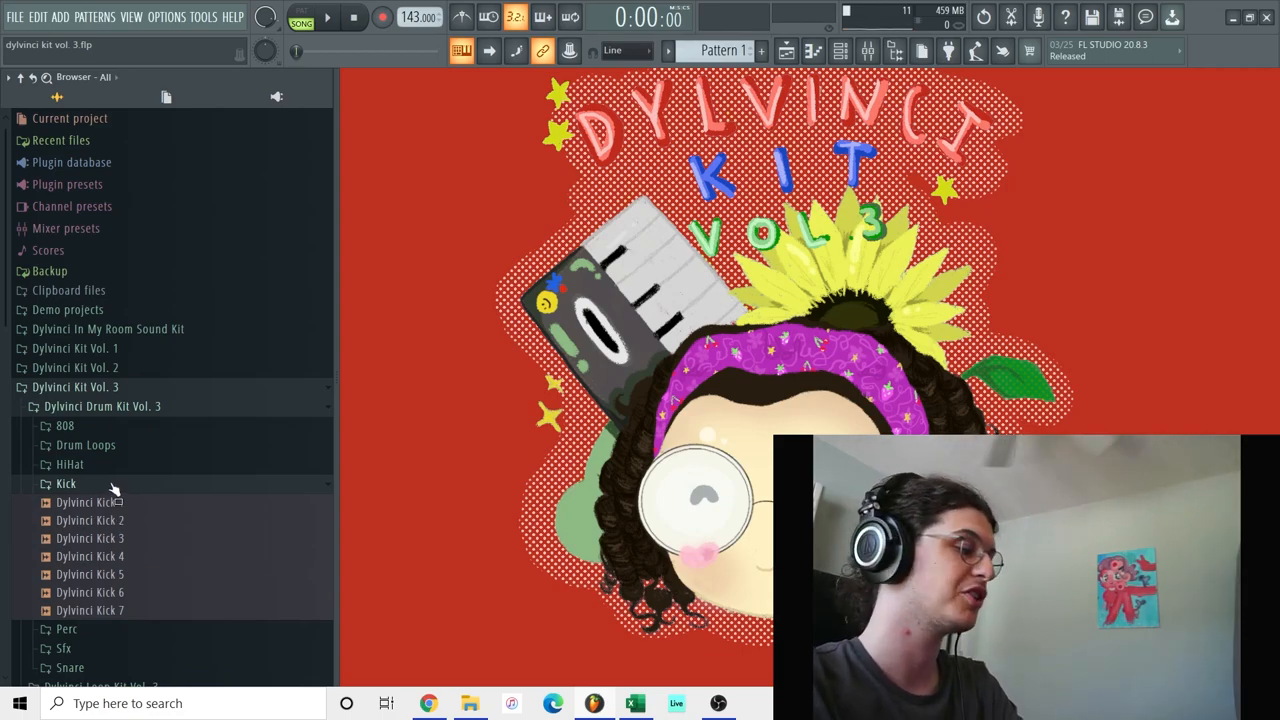
pyautogui.click(90, 520)
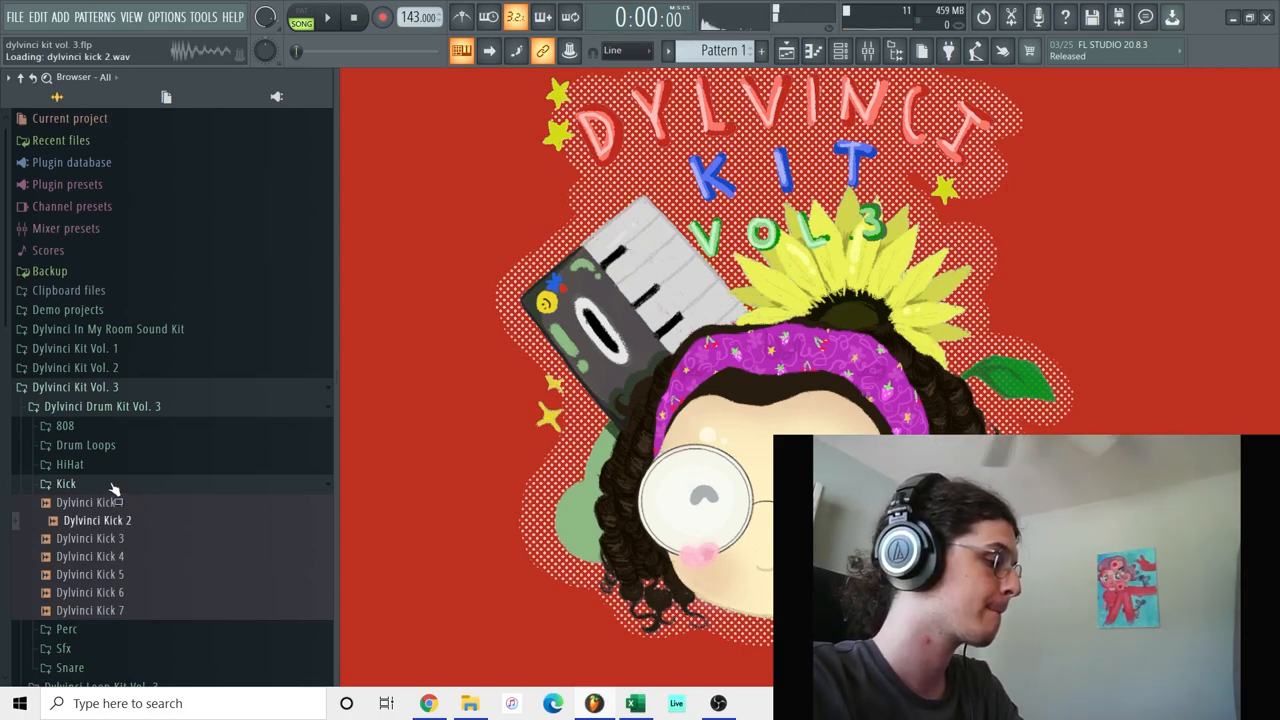
pyautogui.click(97, 556)
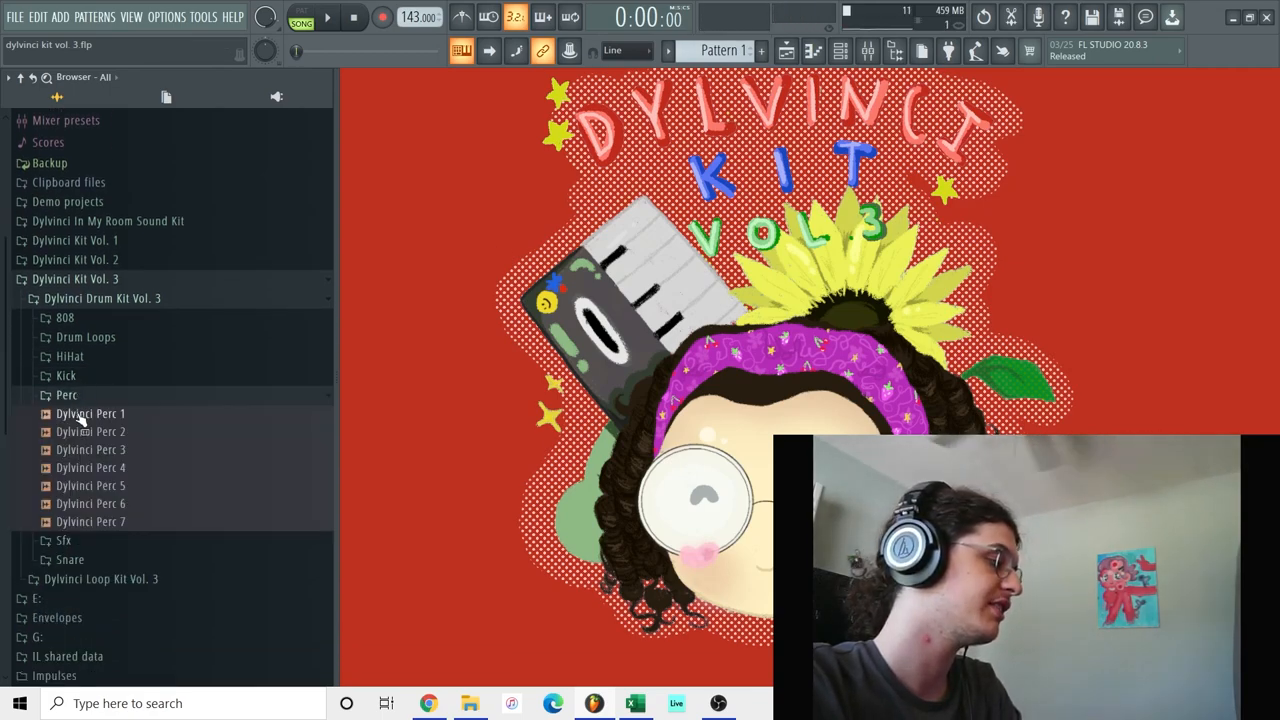
# Preview a perc sample, then Dylvinci SFX 1, SFX 2 and another SFX sample.
pyautogui.click(98, 431)
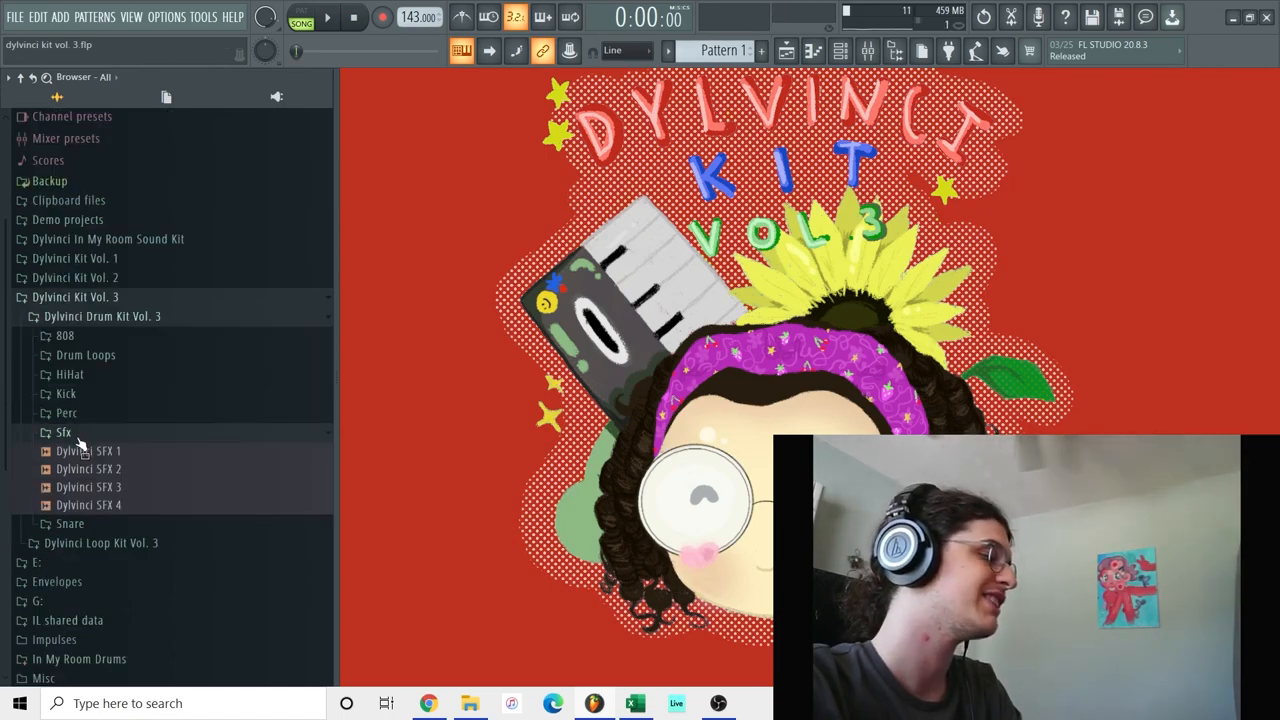
pyautogui.click(96, 451)
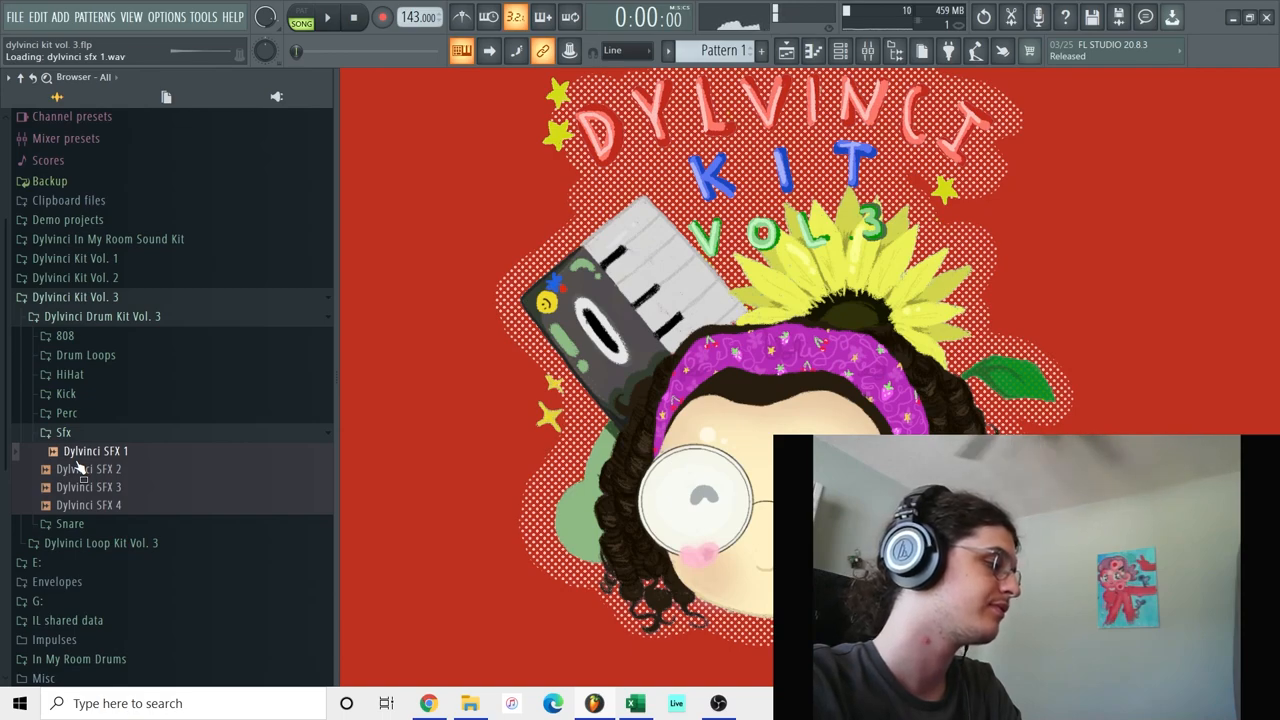
pyautogui.click(88, 468)
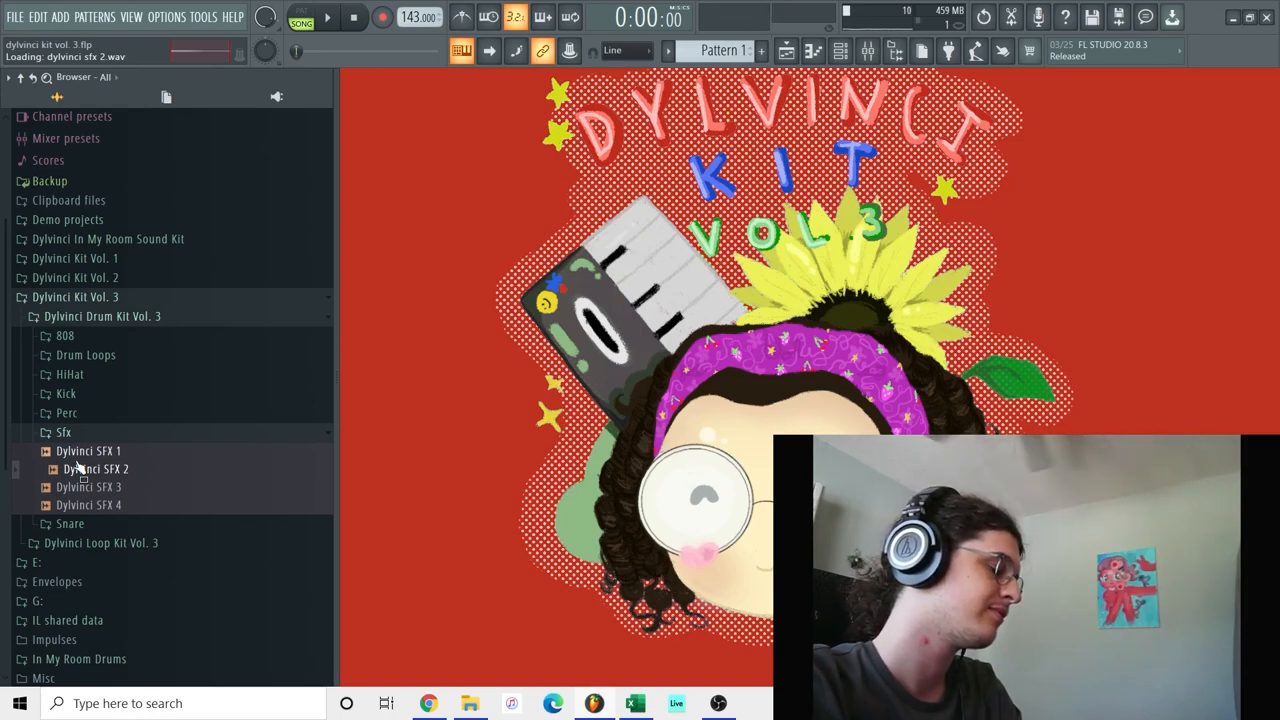
pyautogui.click(97, 487)
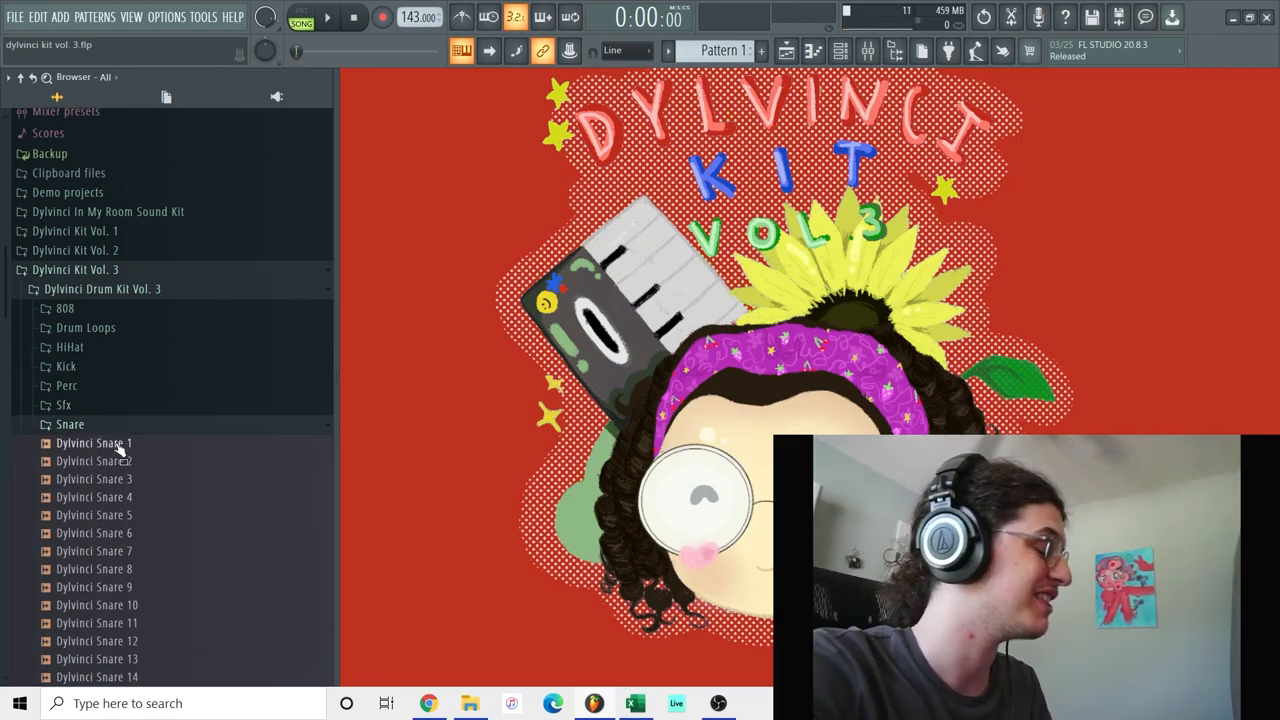
# Preview Dylvinci Snare 1, 4, 6, 7 and one more snare sample.
pyautogui.click(93, 442)
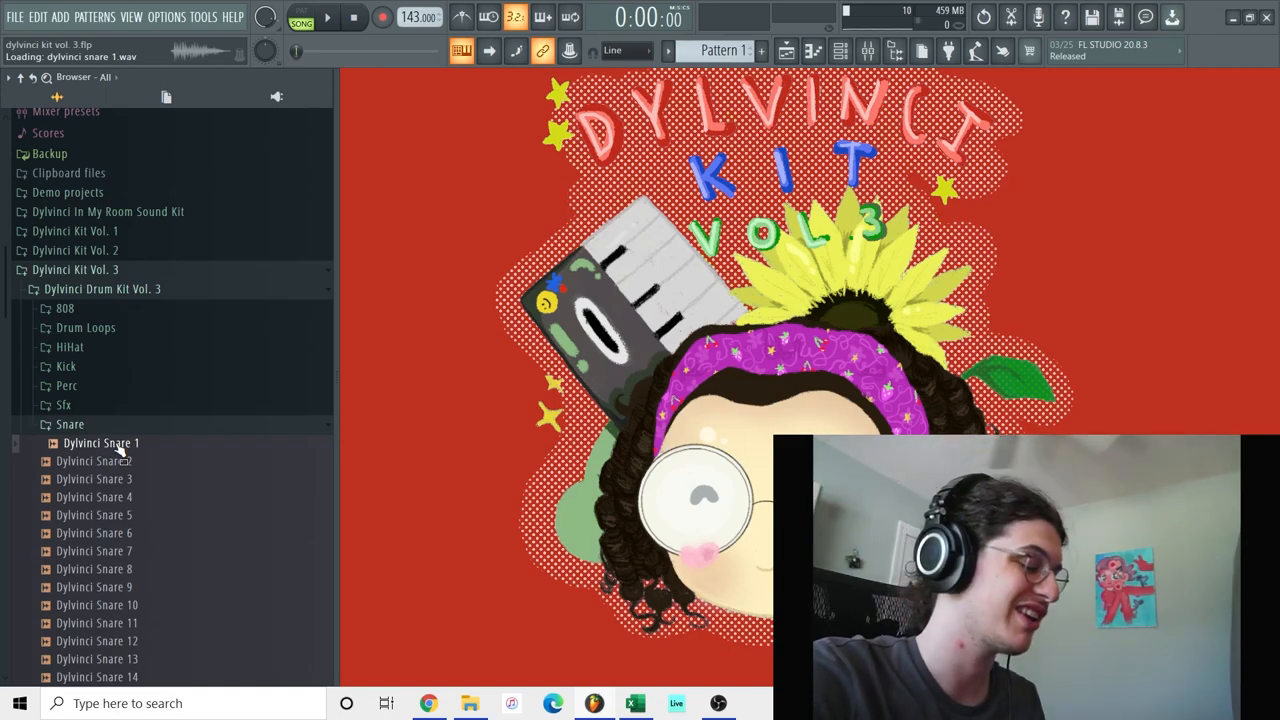
pyautogui.scroll(-3)
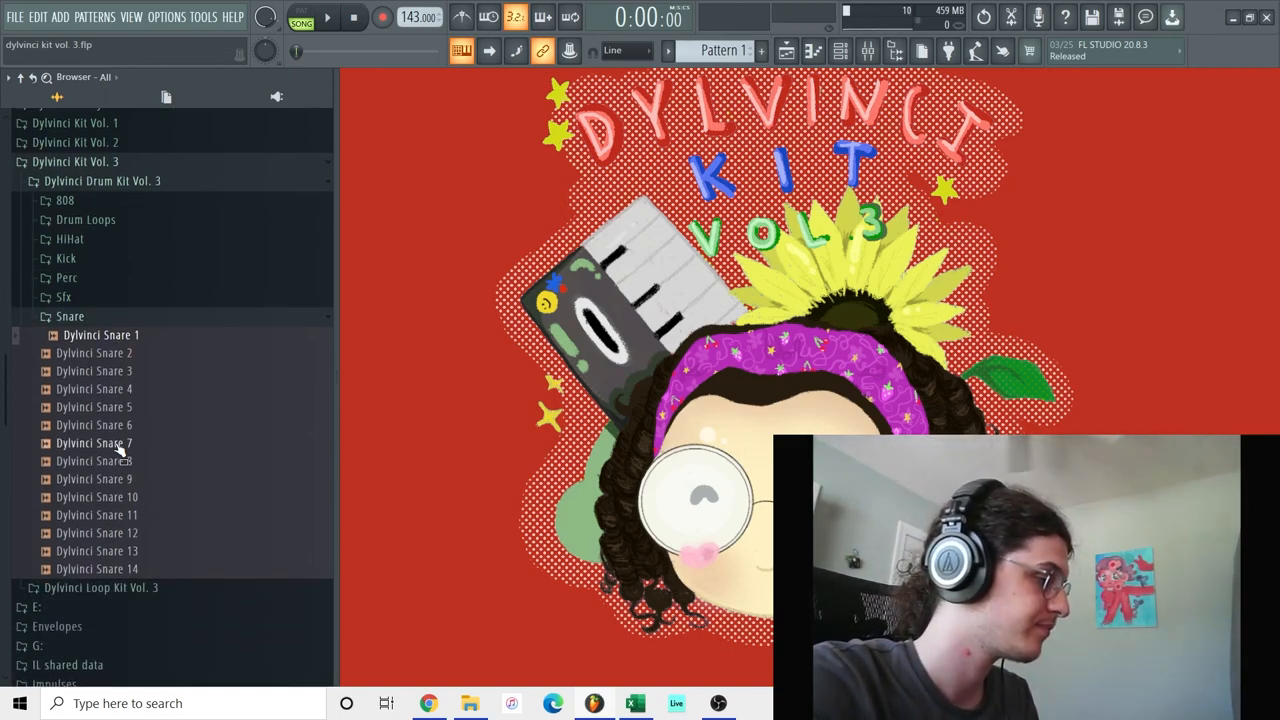
pyautogui.click(101, 353)
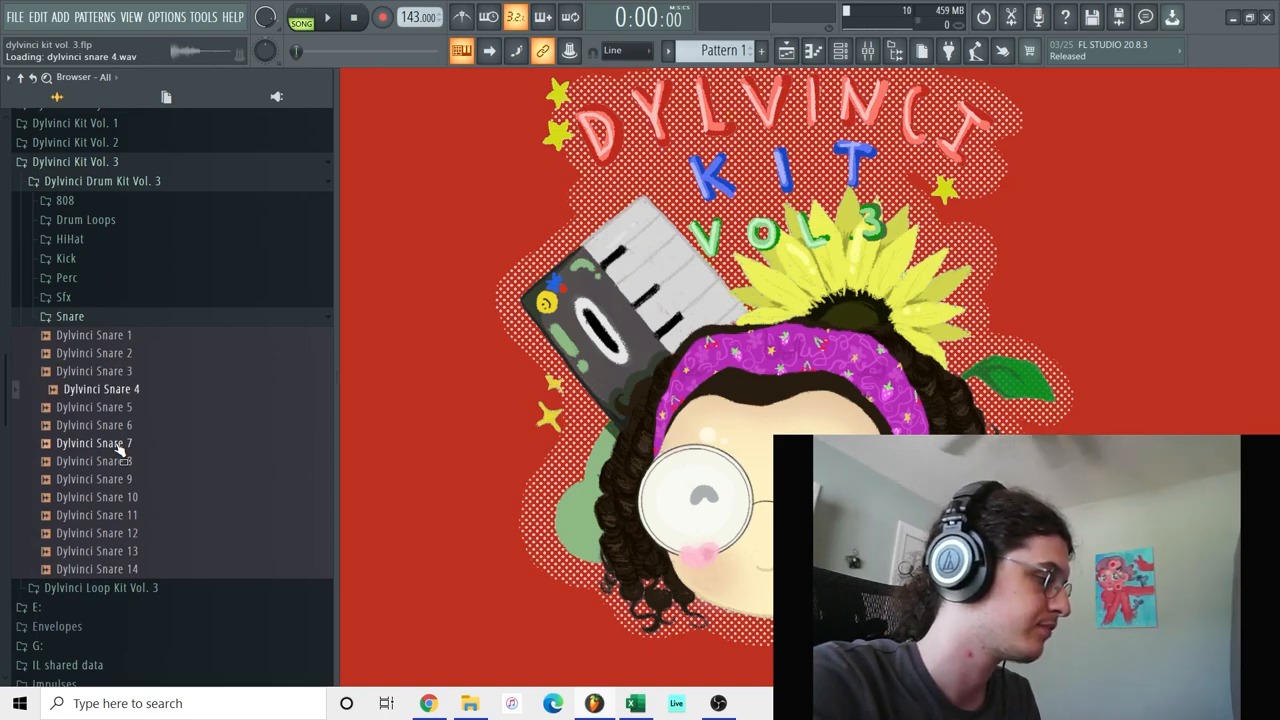
pyautogui.click(101, 425)
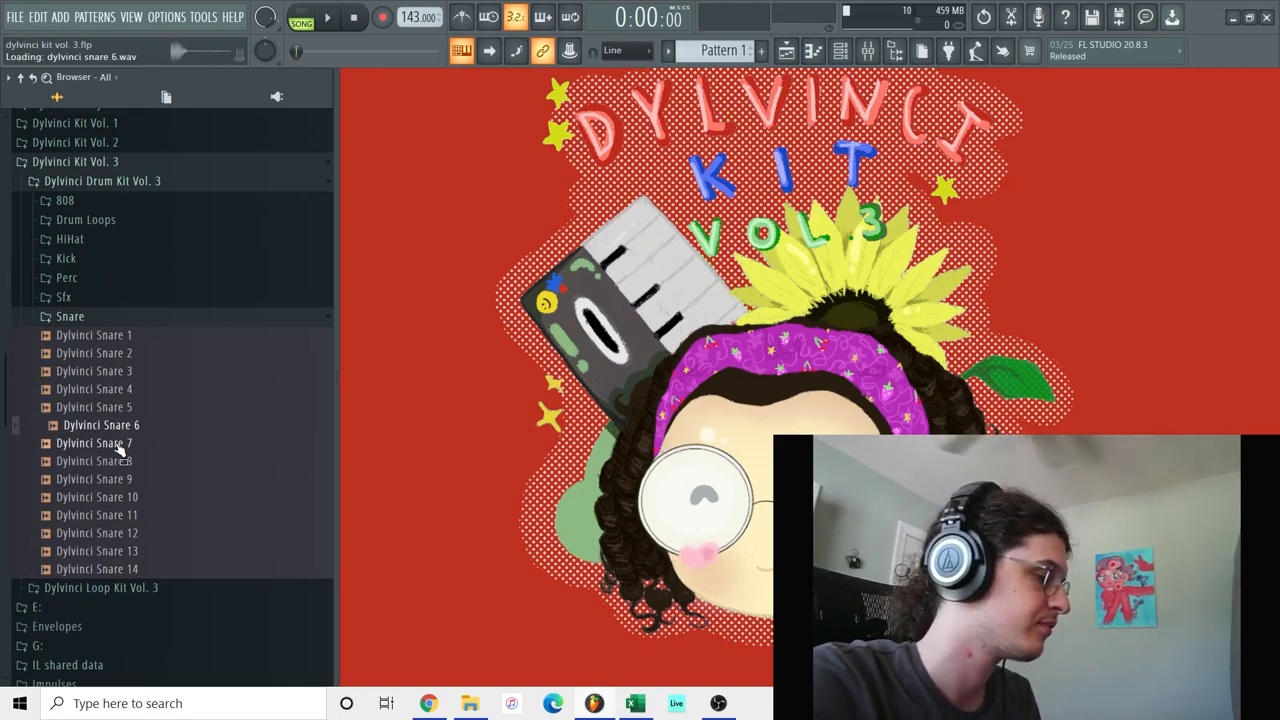
pyautogui.click(94, 443)
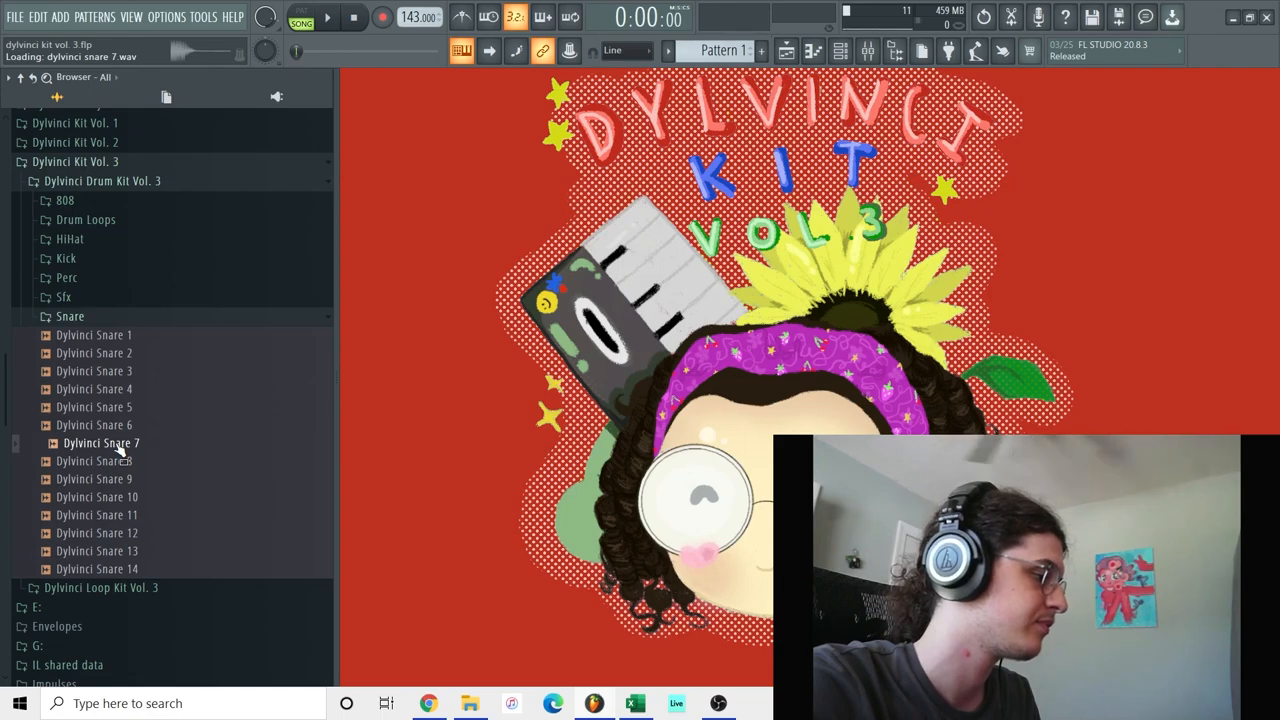
pyautogui.click(93, 478)
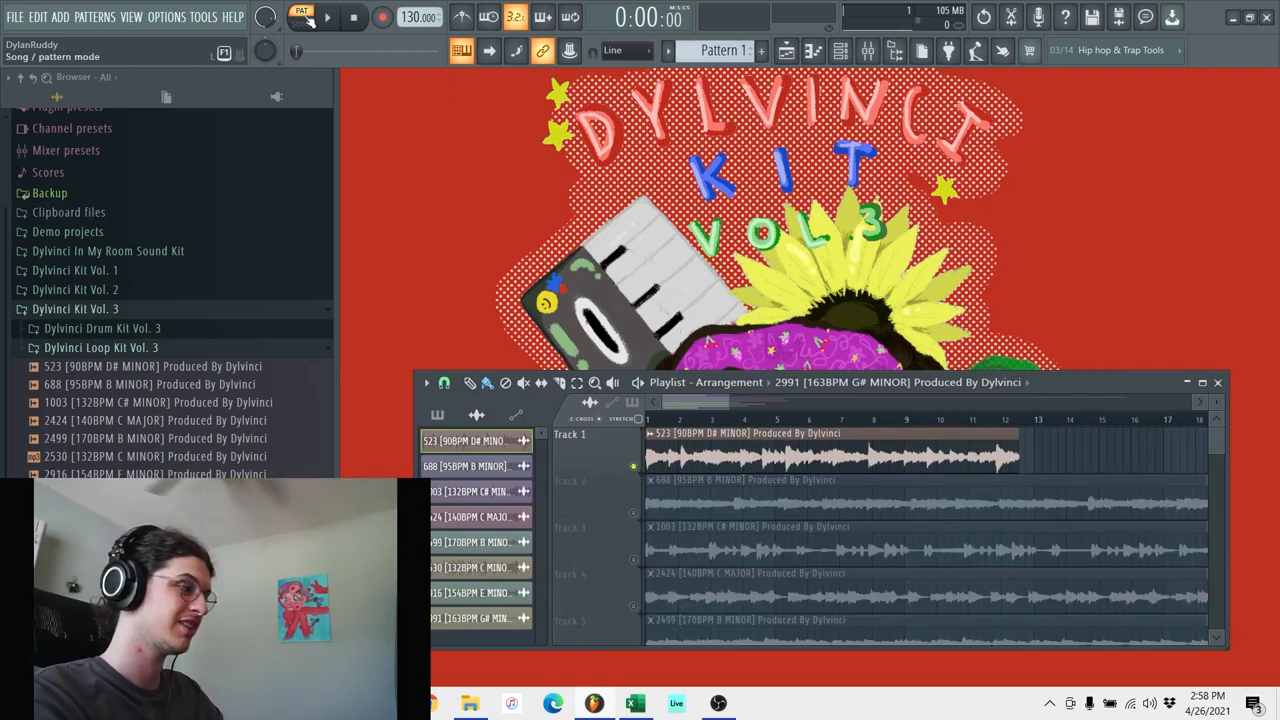
# Play the arrangement in Song mode, soloing track 6 and the 2991 G# minor loop.
pyautogui.click(328, 17)
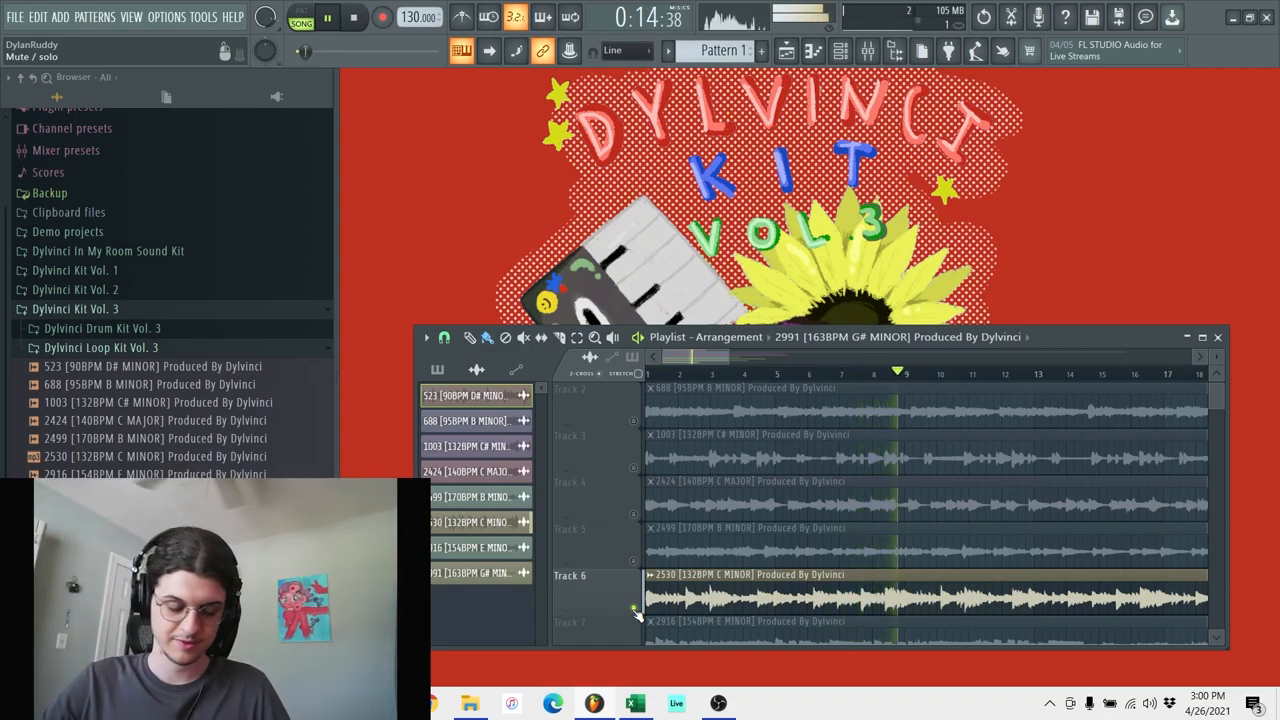
pyautogui.click(354, 17)
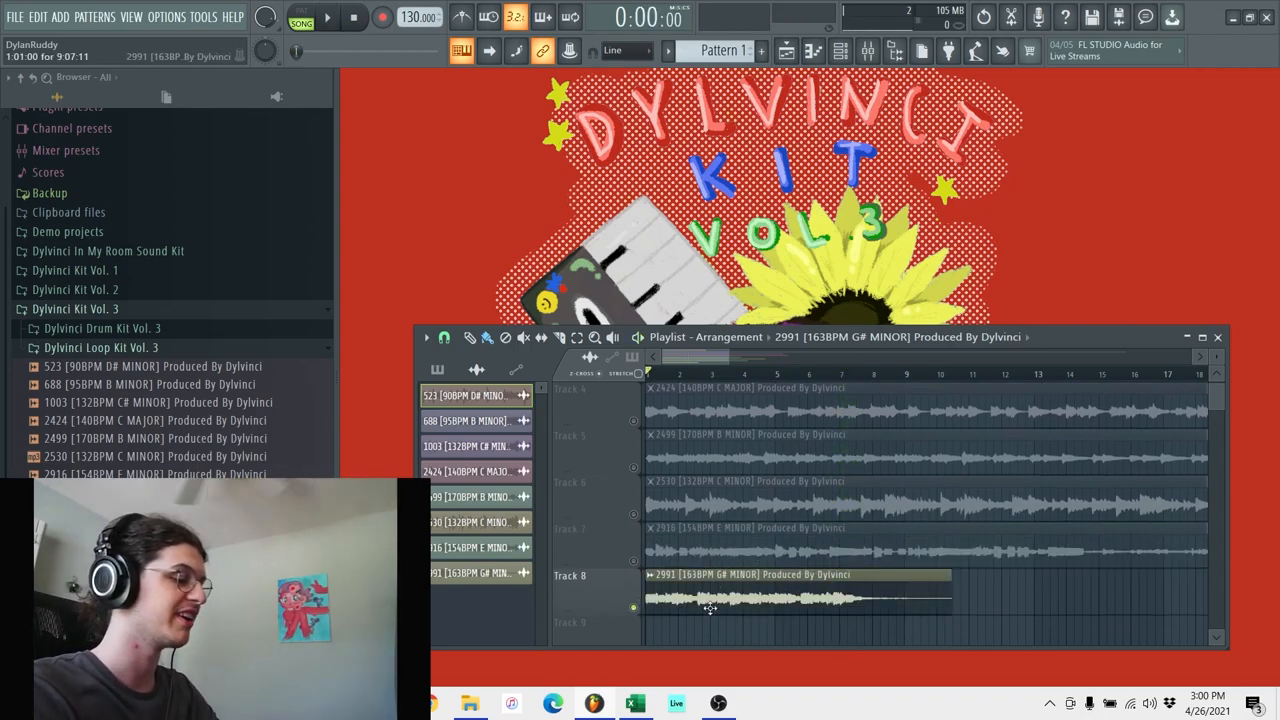
pyautogui.click(328, 17)
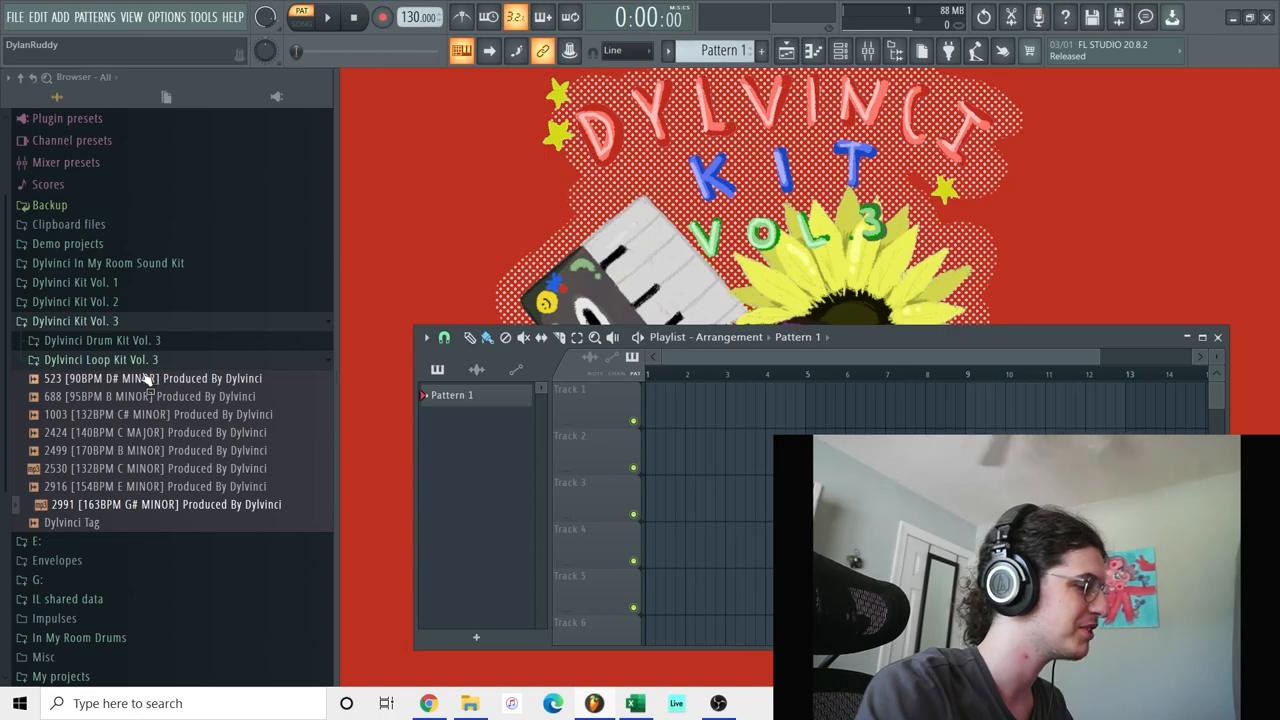
# Preview loops 523 D# minor, 1003 C# minor, 2424 C major and one more.
pyautogui.click(150, 378)
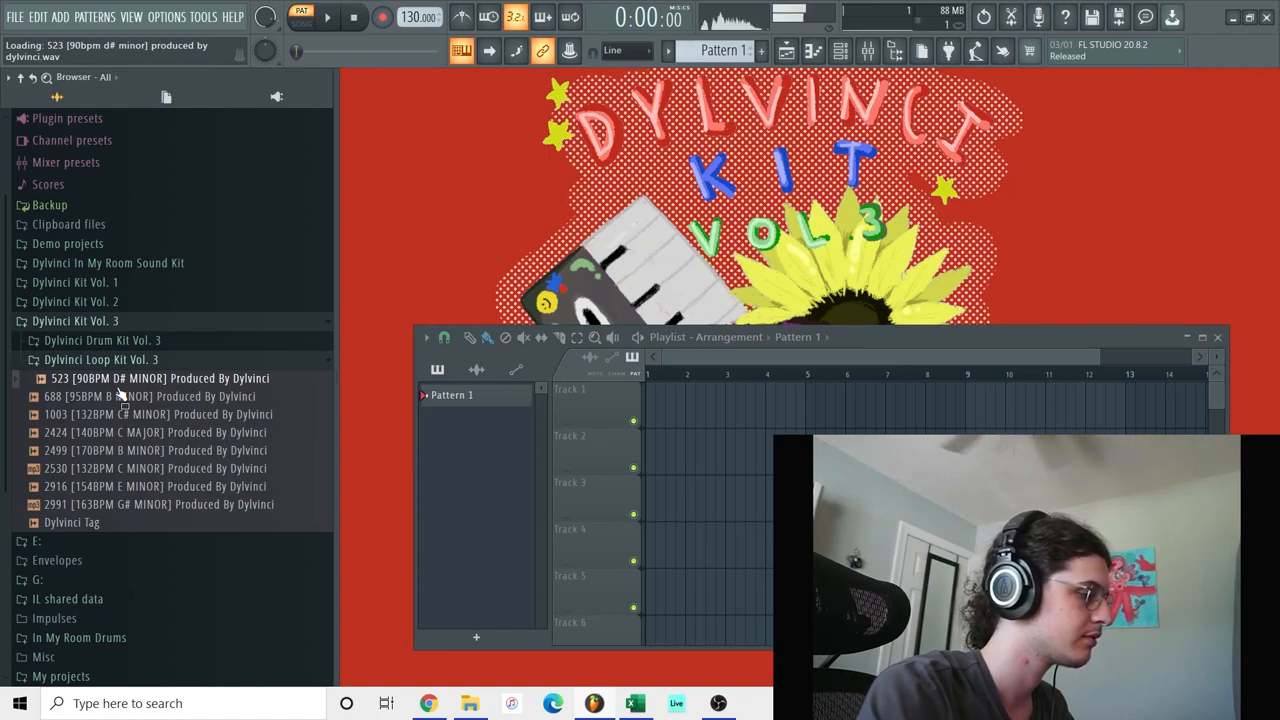
pyautogui.click(150, 396)
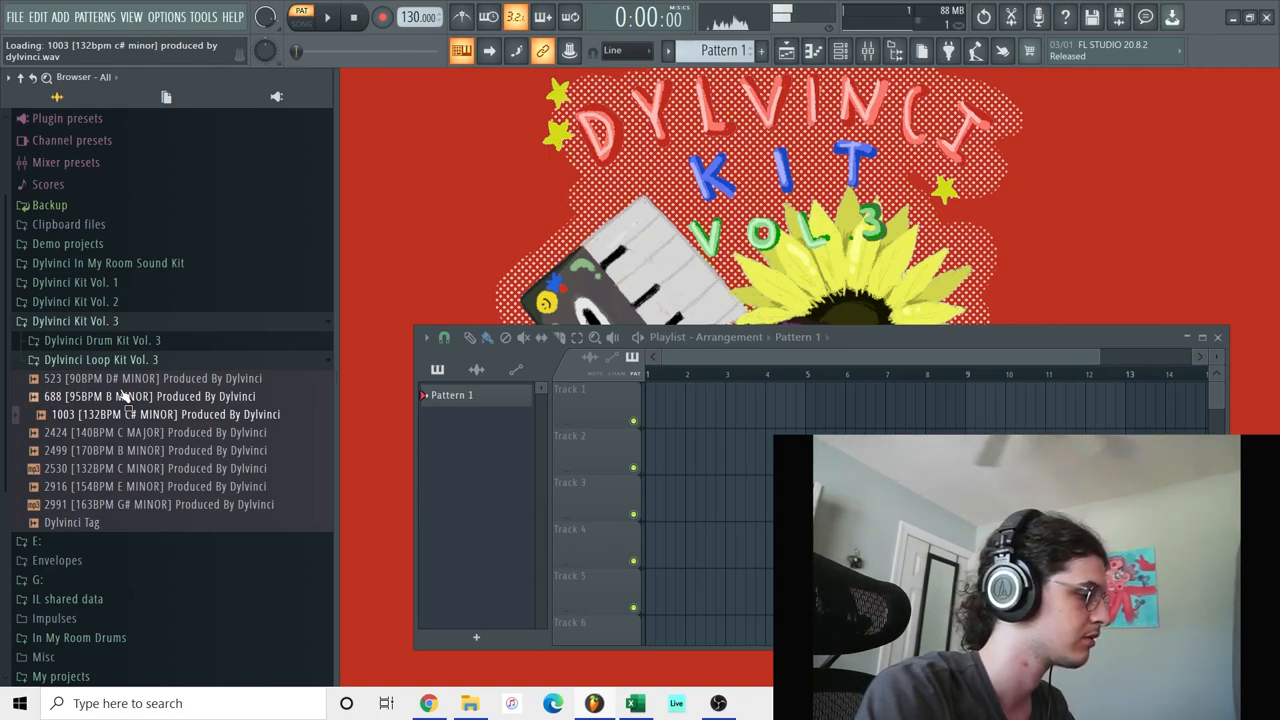
pyautogui.click(165, 432)
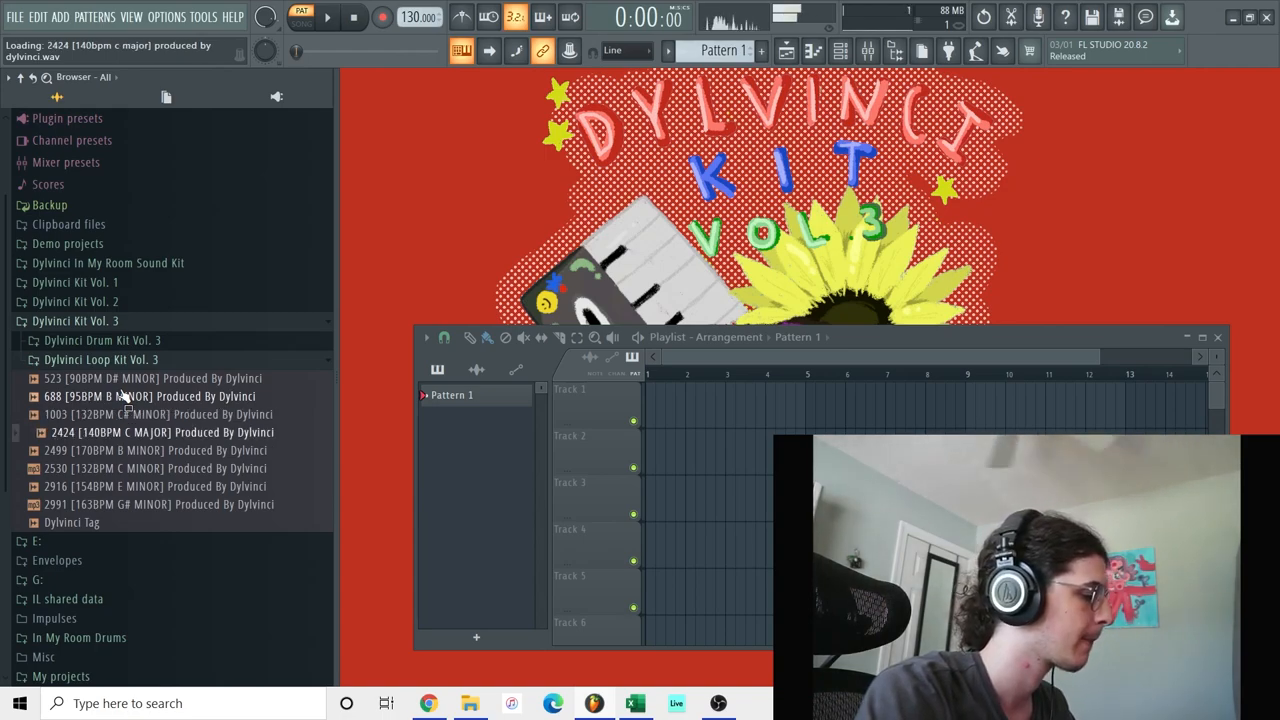
pyautogui.click(160, 414)
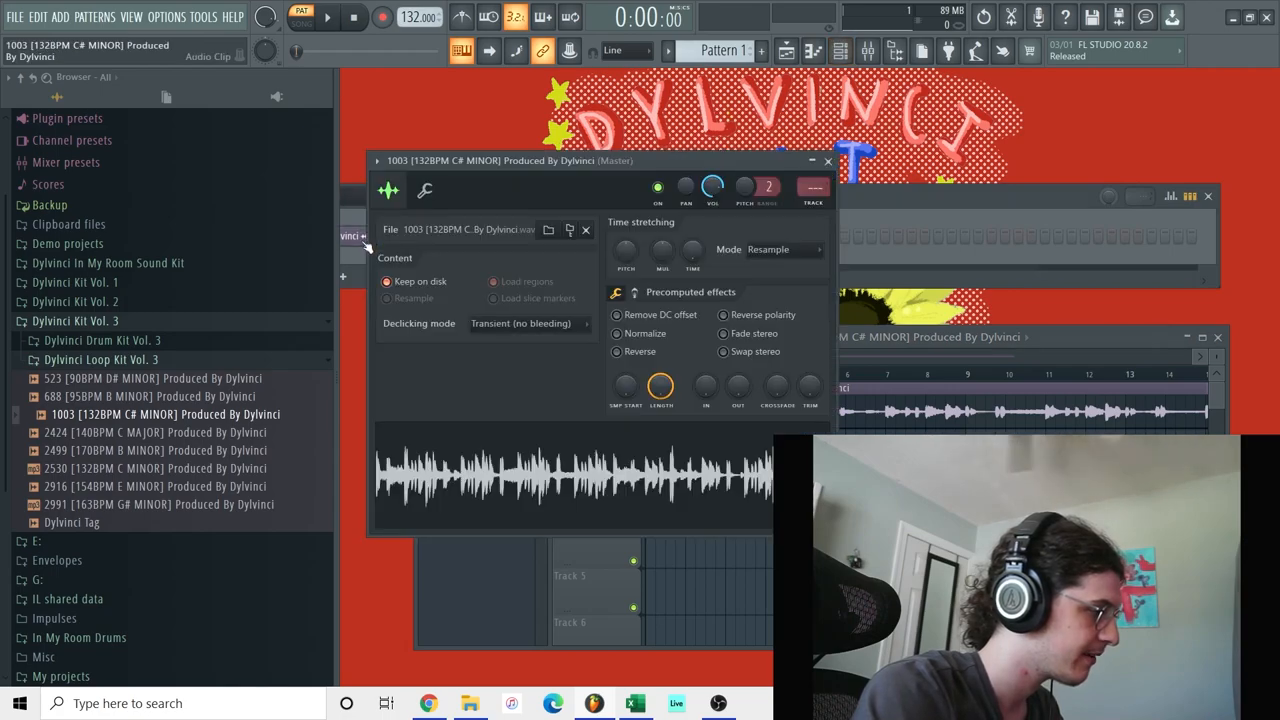
# Set Dylvinci Drum Loop 2's mixer track number to Insert 2 in its channel settings.
pyautogui.rightClick(692, 252)
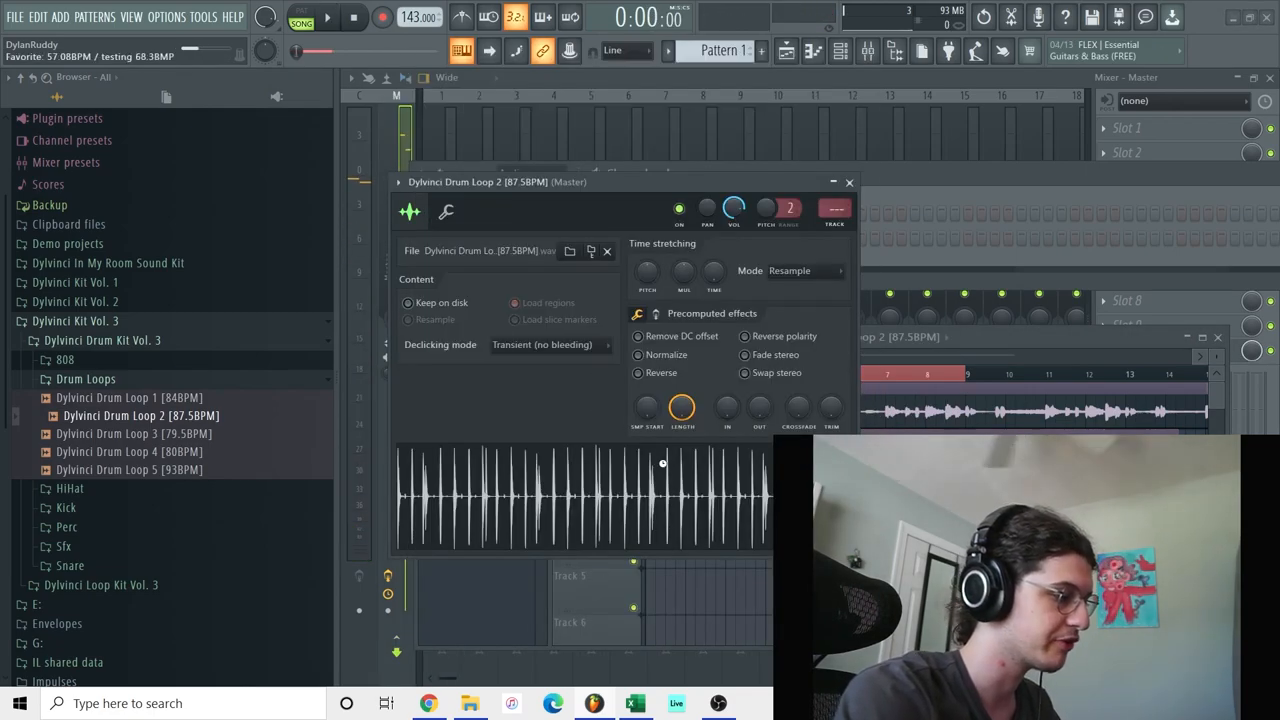
pyautogui.click(328, 17)
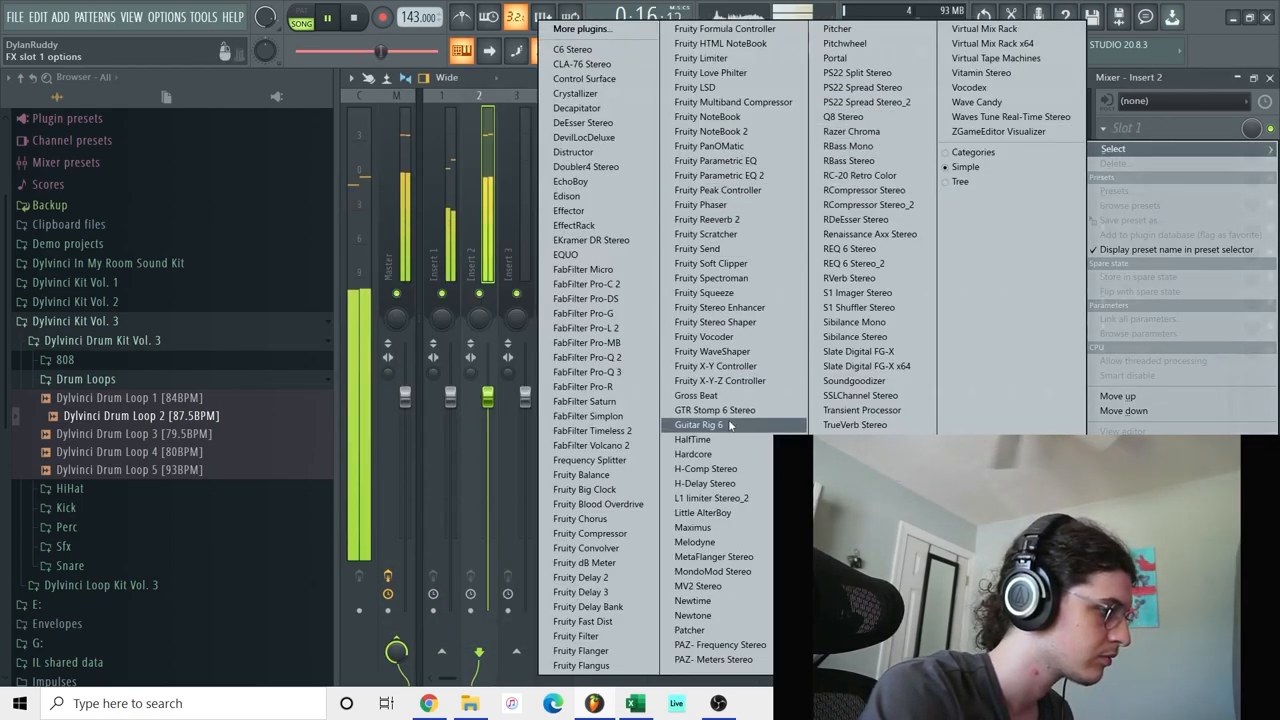
# Put Guitar Rig 6 in an empty Insert 2 FX slot and pick Move It Background.
pyautogui.click(699, 424)
pyautogui.write('backgro')
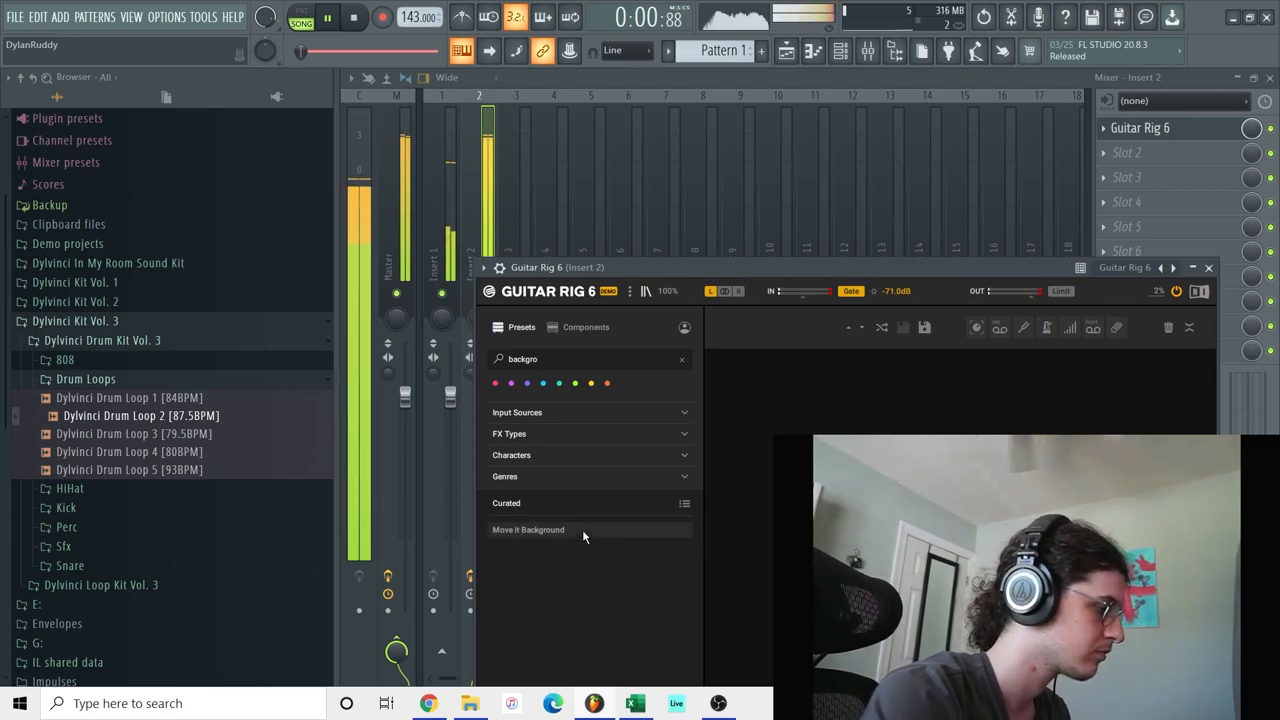
pyautogui.click(528, 530)
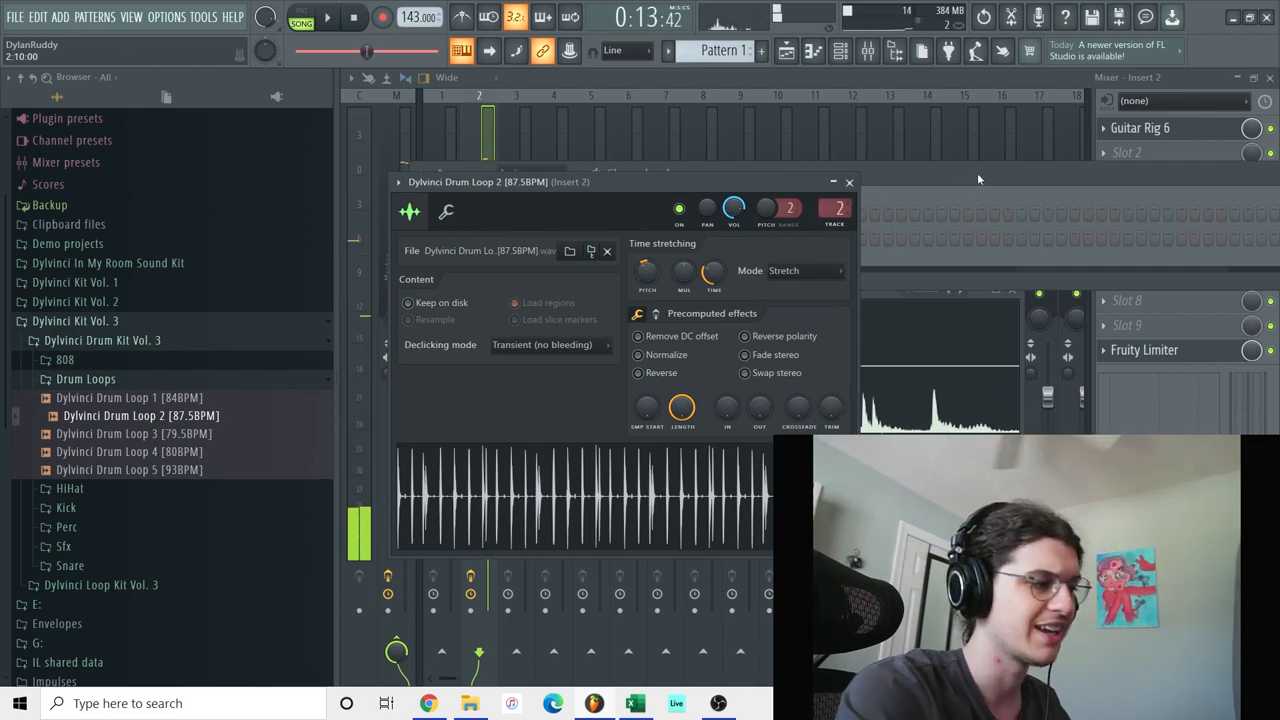
# Close Drum Loop 2's channel settings and toggle the Insert 2 mute/solo light.
pyautogui.click(849, 182)
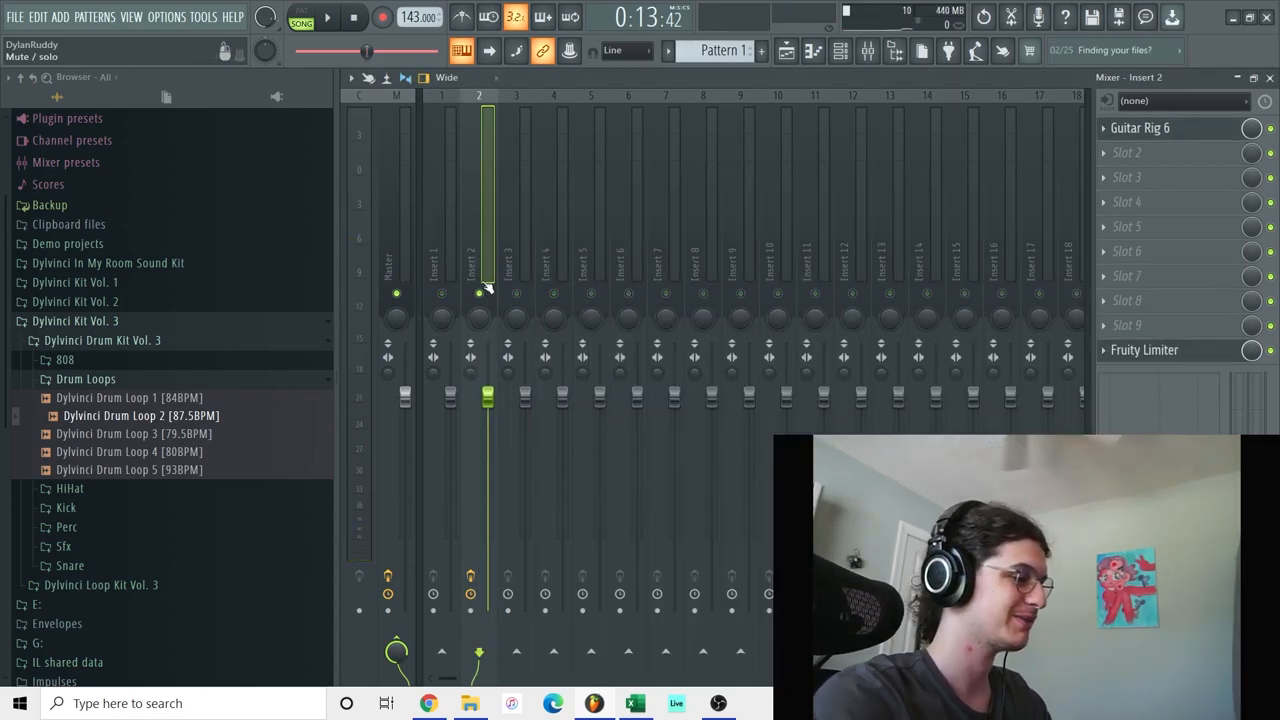
pyautogui.click(327, 17)
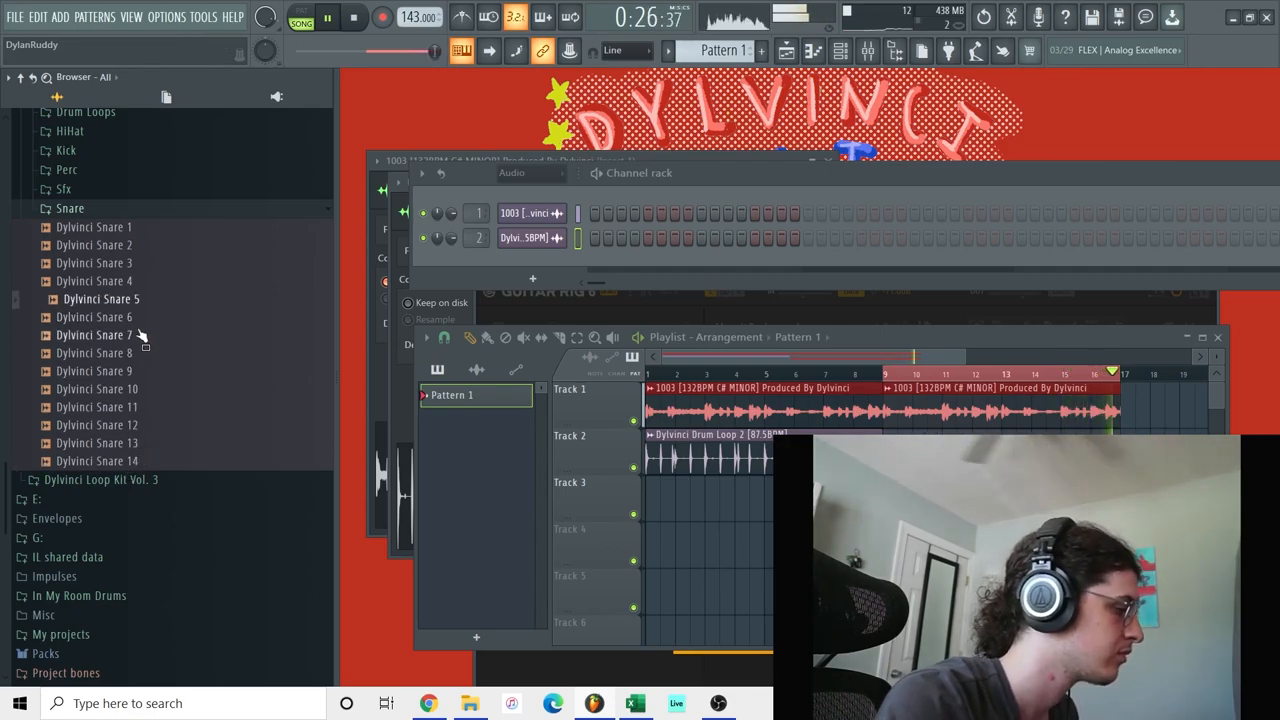
# Audition a snare sample and swap the second snare channel to Dylvinci Snare 8.
pyautogui.doubleClick(101, 335)
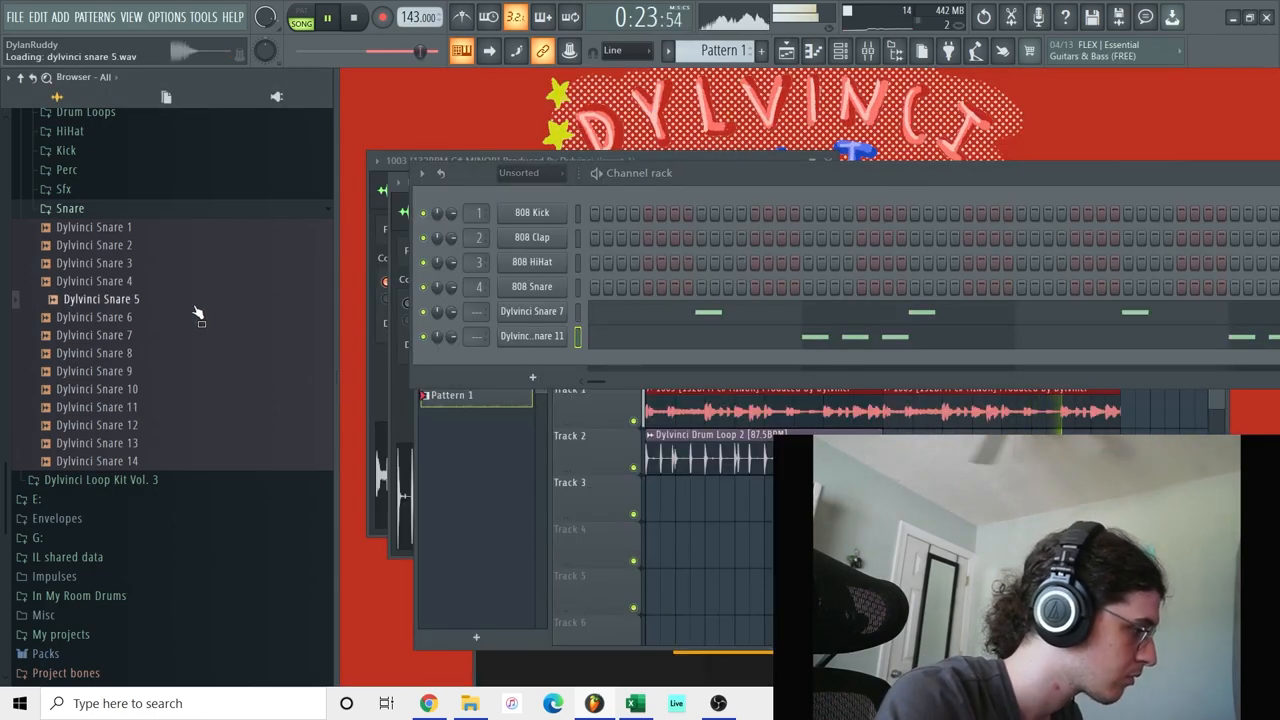
pyautogui.rightClick(532, 335)
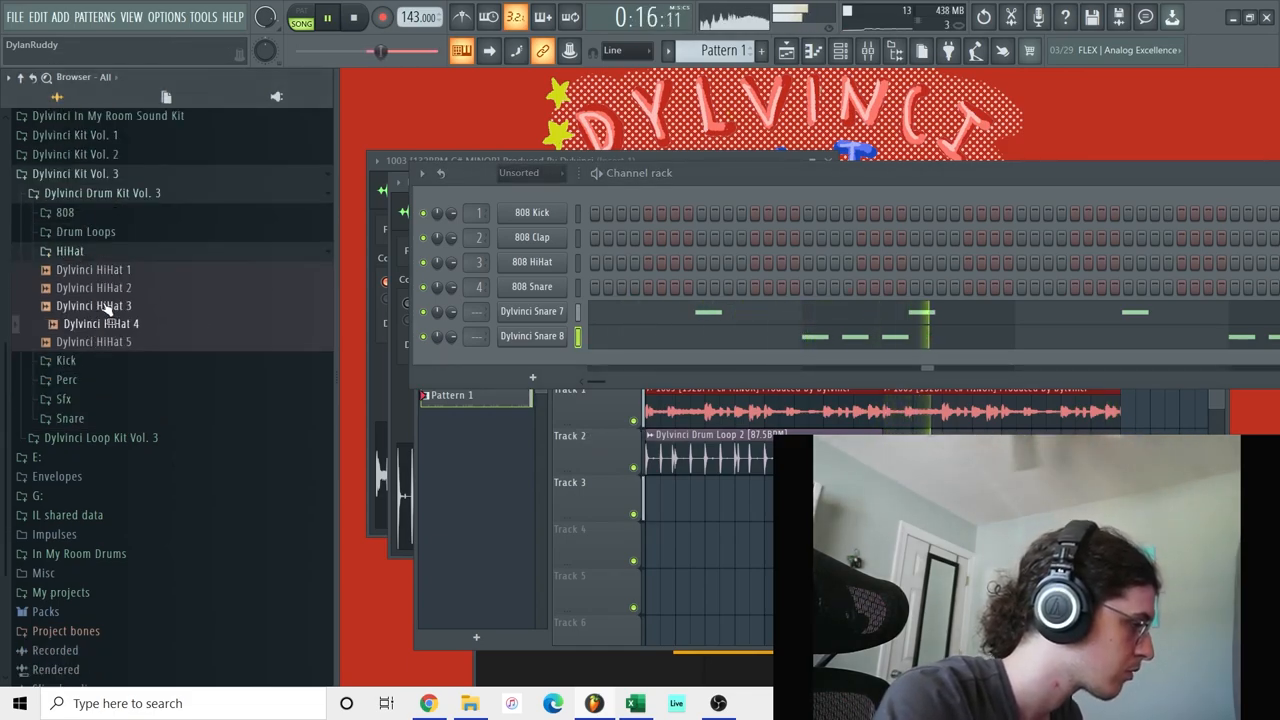
# Open Dylvinci HiHat 3 in the piano roll and chop two notes into quick rolls.
pyautogui.rightClick(531, 360)
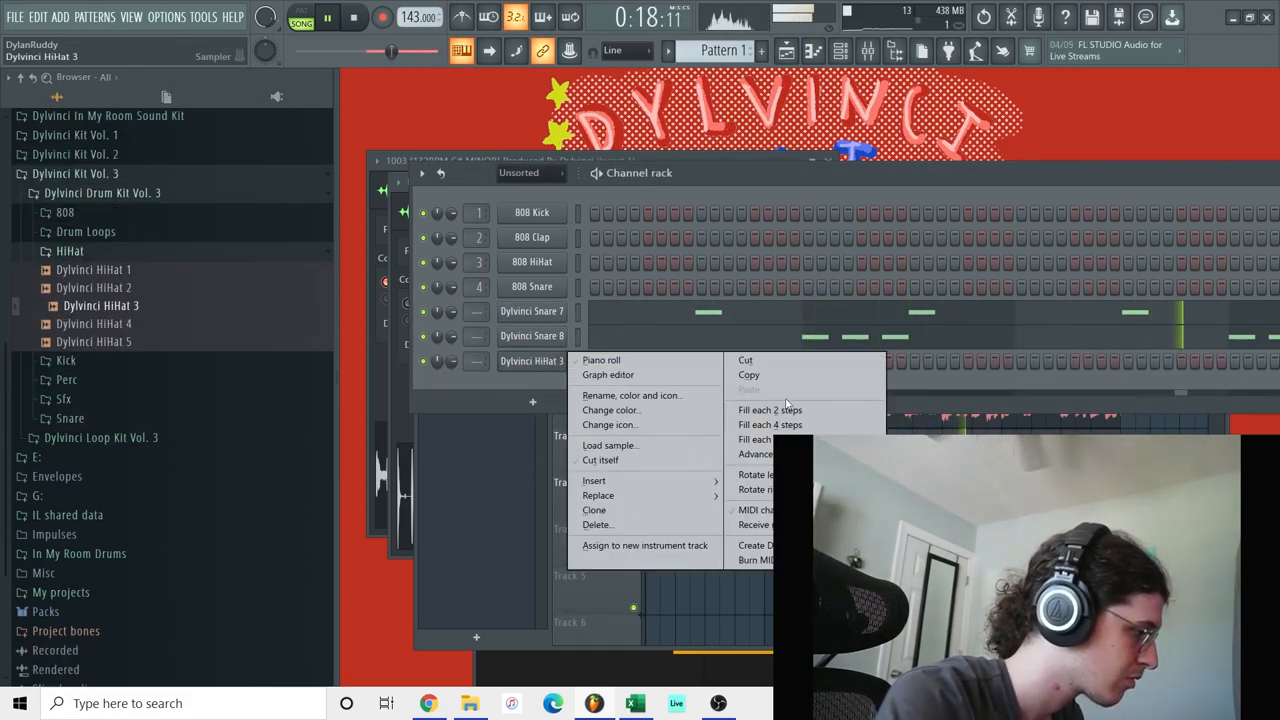
pyautogui.click(601, 360)
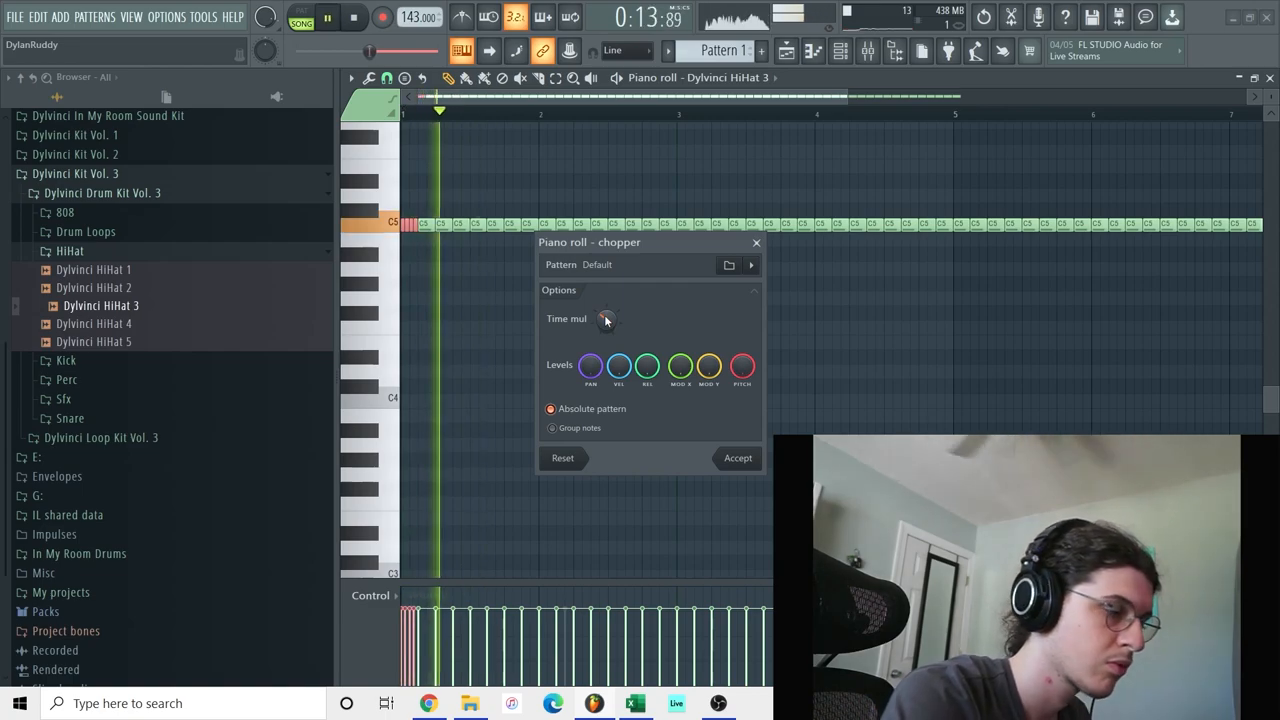
pyautogui.moveTo(607, 318); pyautogui.dragTo(607, 330)
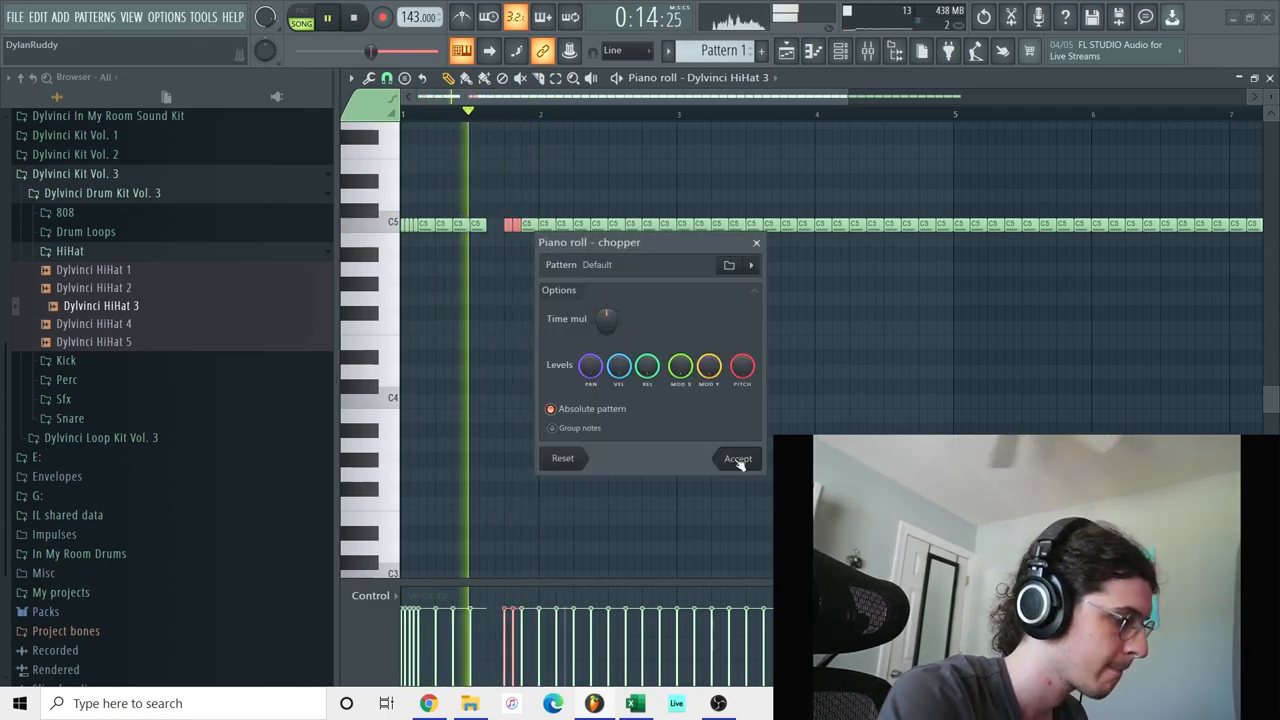
pyautogui.click(737, 458)
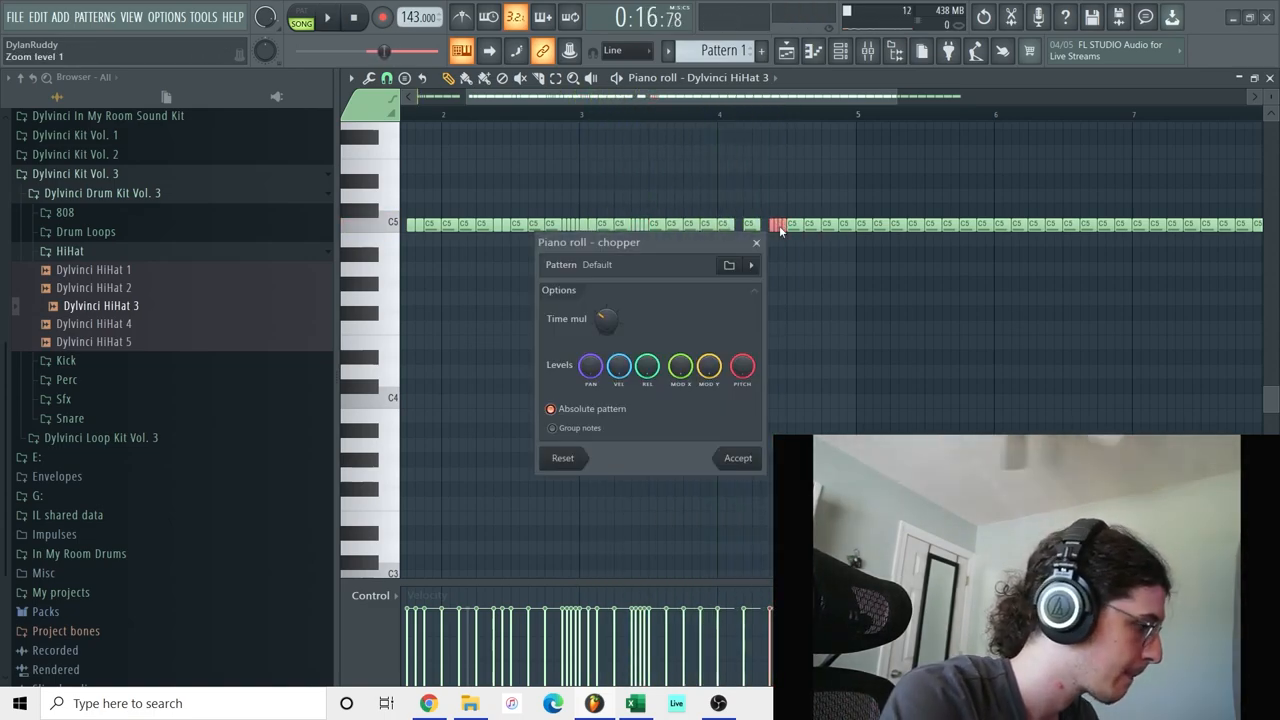
pyautogui.click(328, 17)
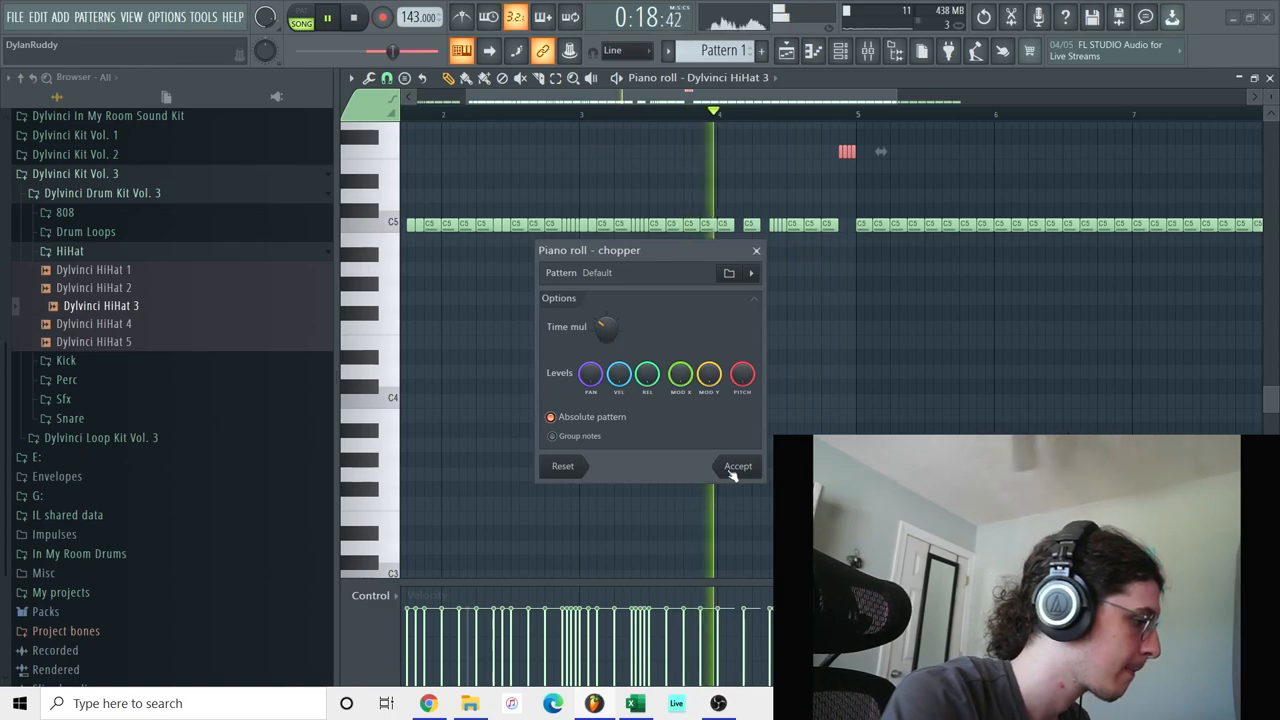
pyautogui.click(737, 466)
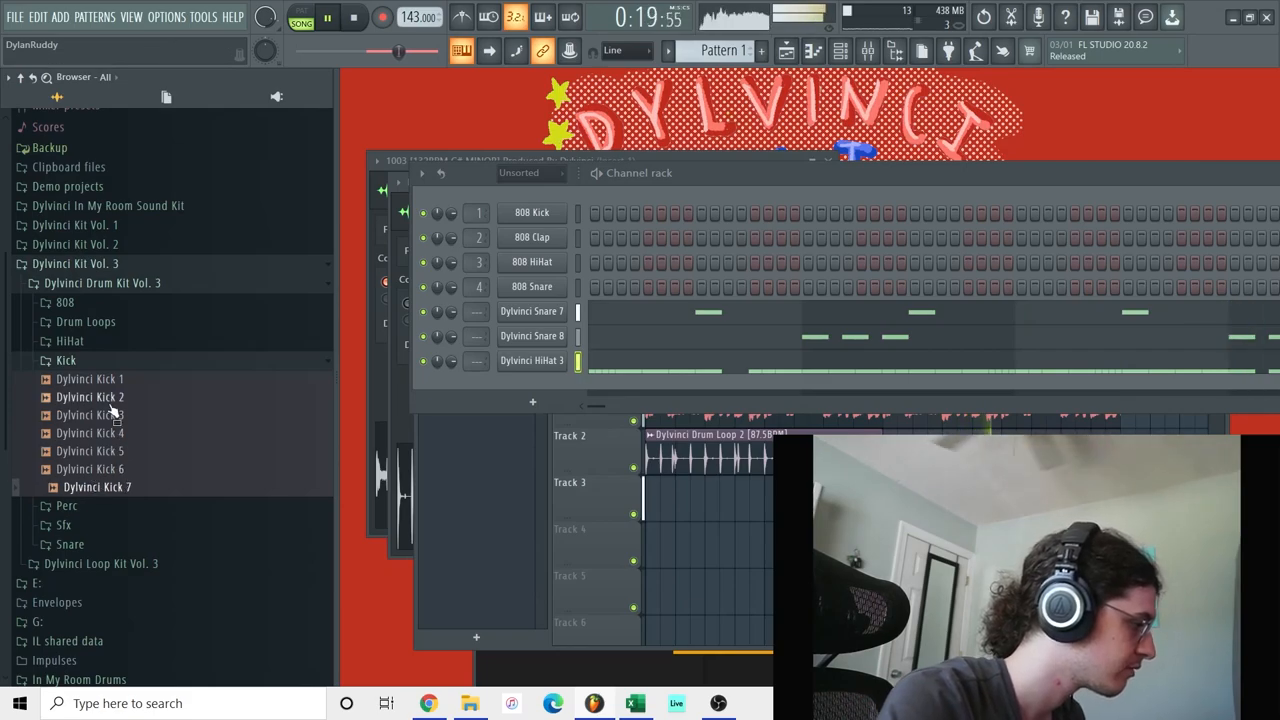
# Drop Dylvinci Kick 7 into the Channel rack and open its piano roll for kick notes.
pyautogui.moveTo(97, 486); pyautogui.dragTo(580, 360)
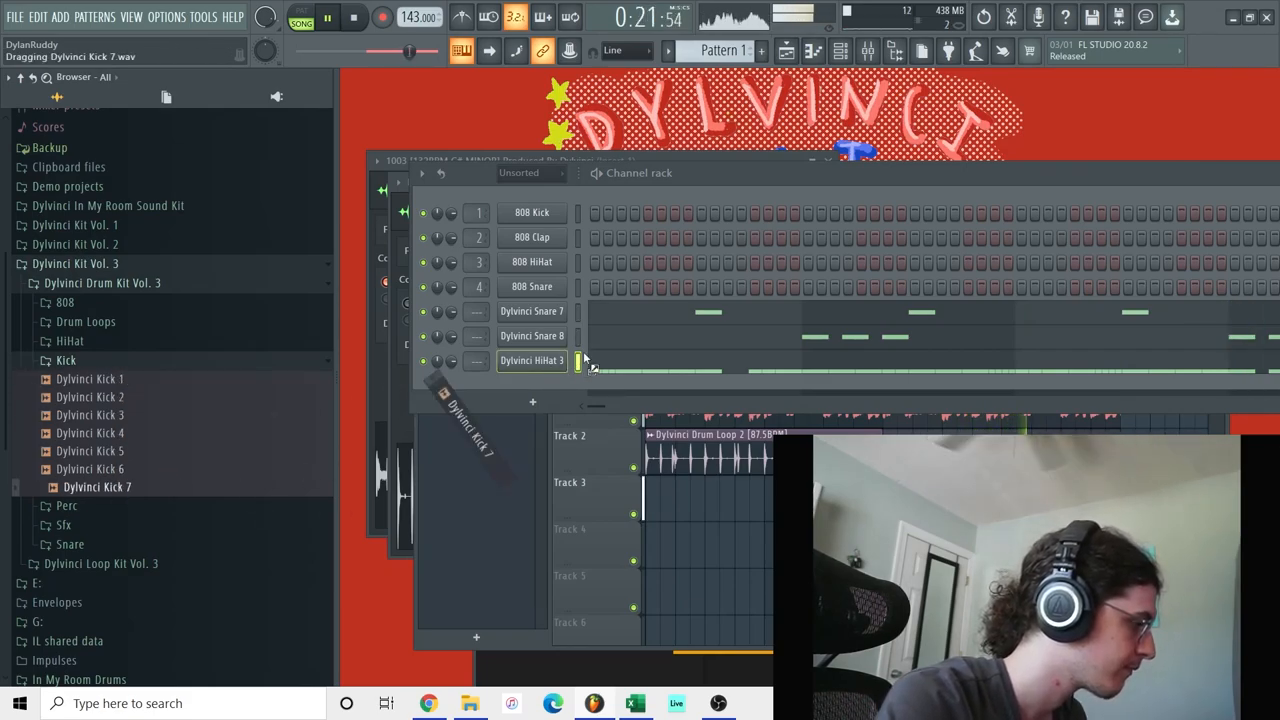
pyautogui.rightClick(531, 385)
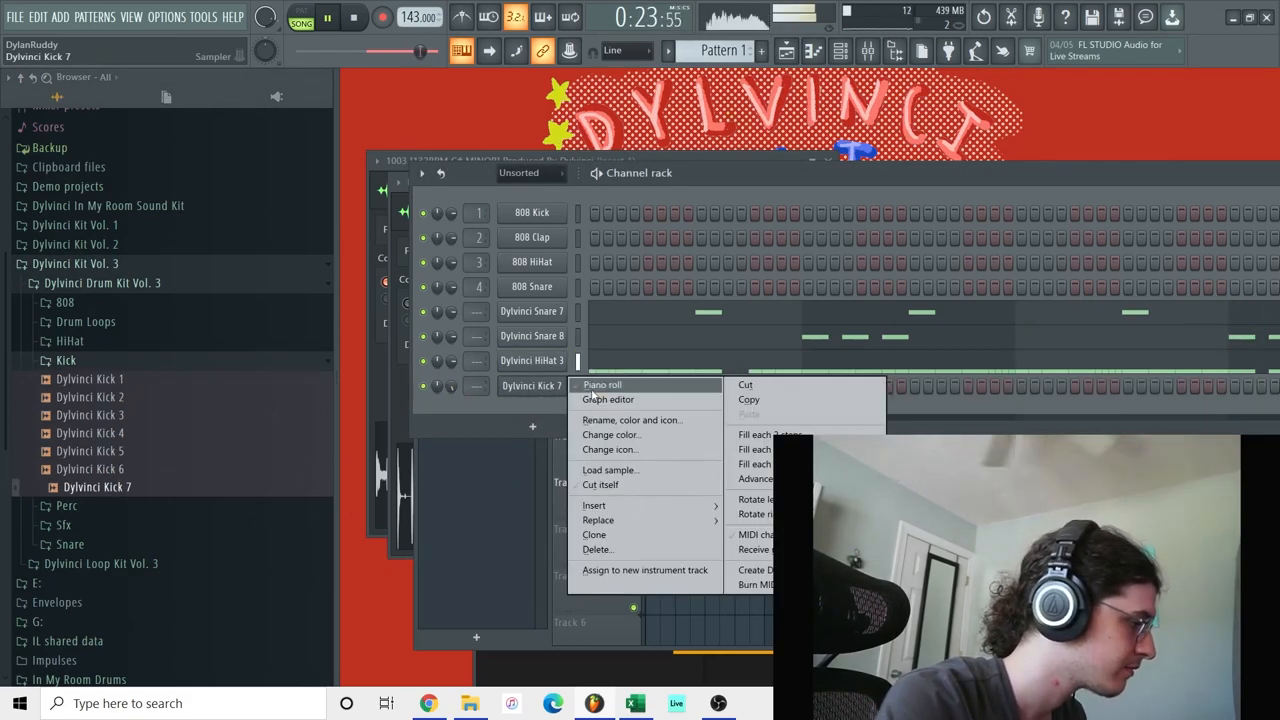
pyautogui.click(602, 385)
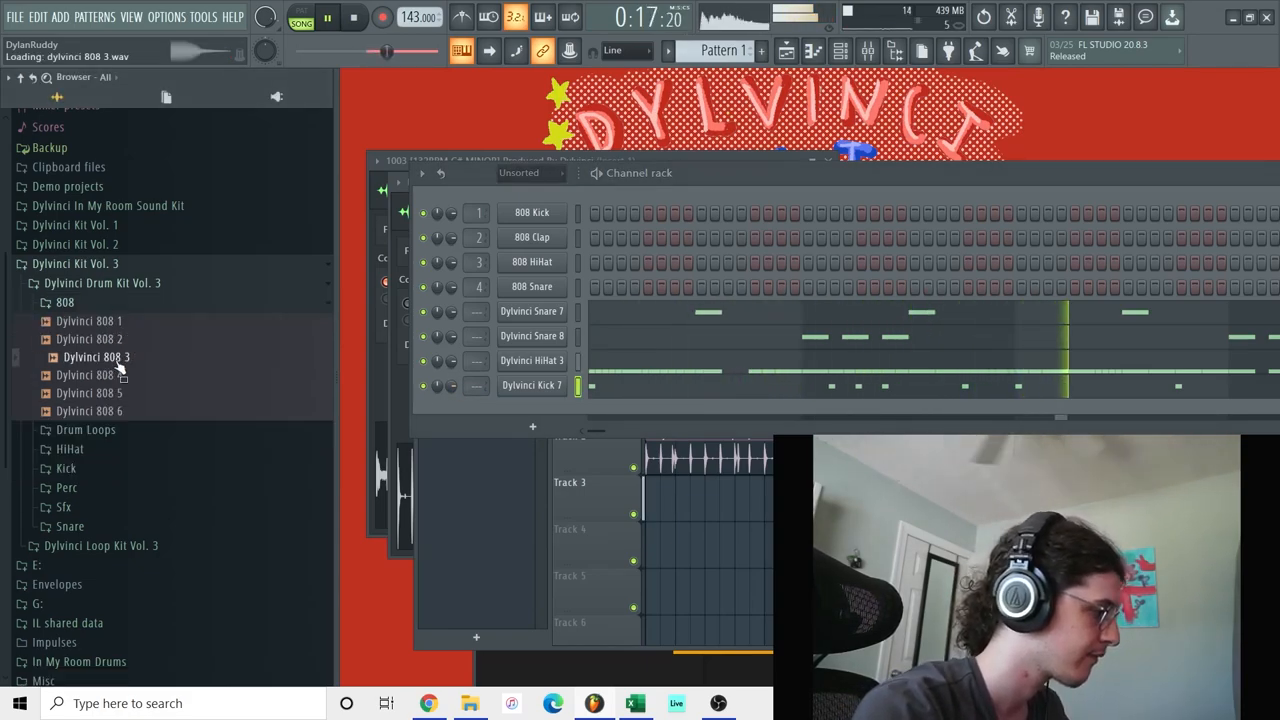
# Open the Dylvinci 808 2 channel in the piano roll, then bring up the mixer.
pyautogui.rightClick(531, 410)
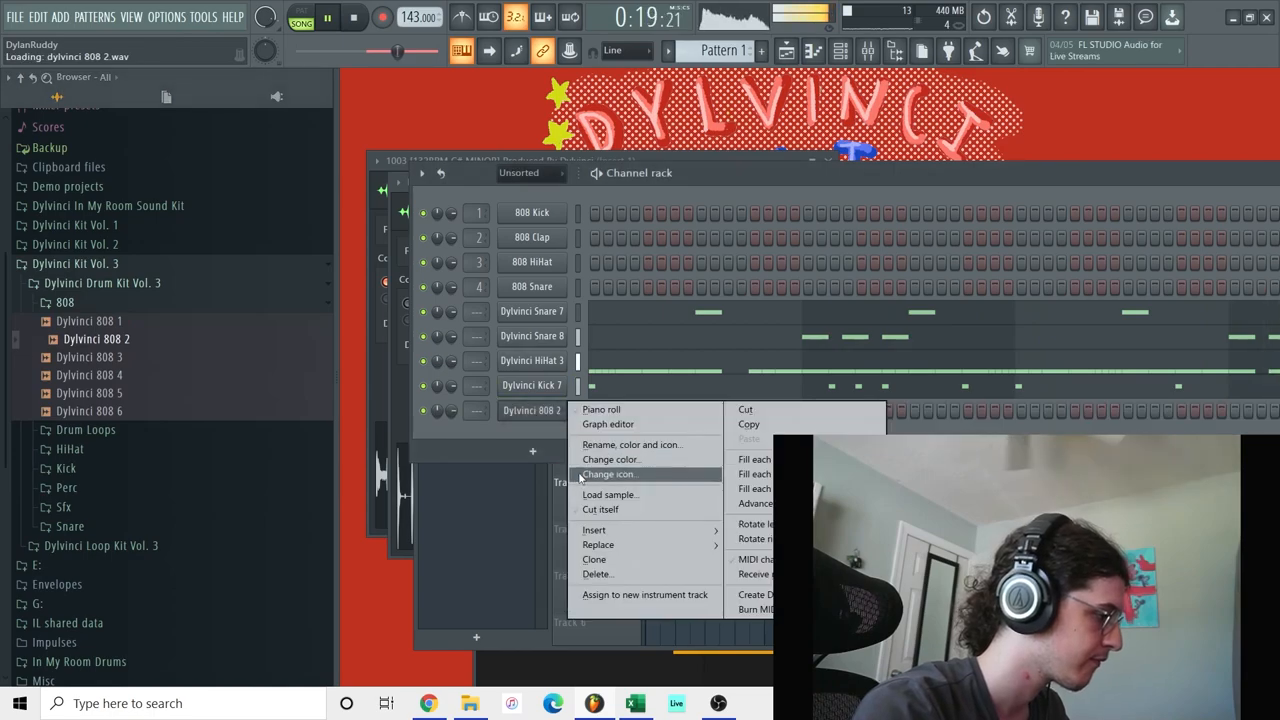
pyautogui.click(601, 409)
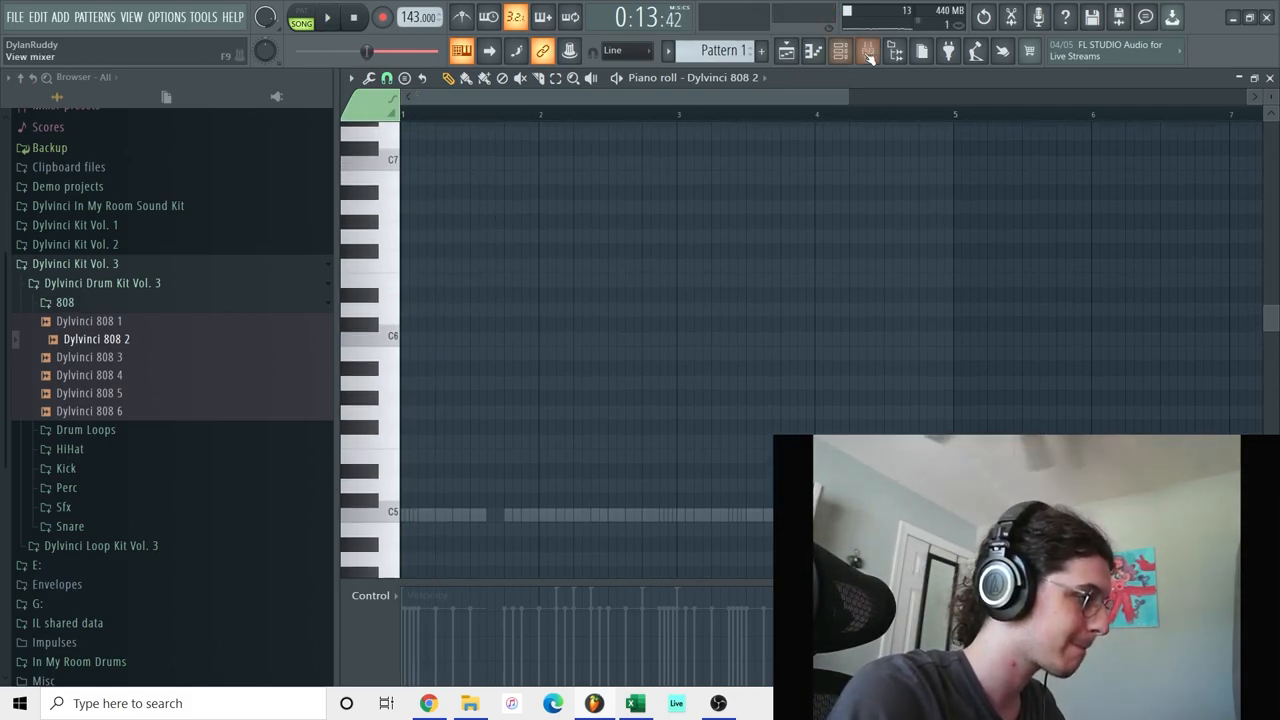
pyautogui.click(866, 51)
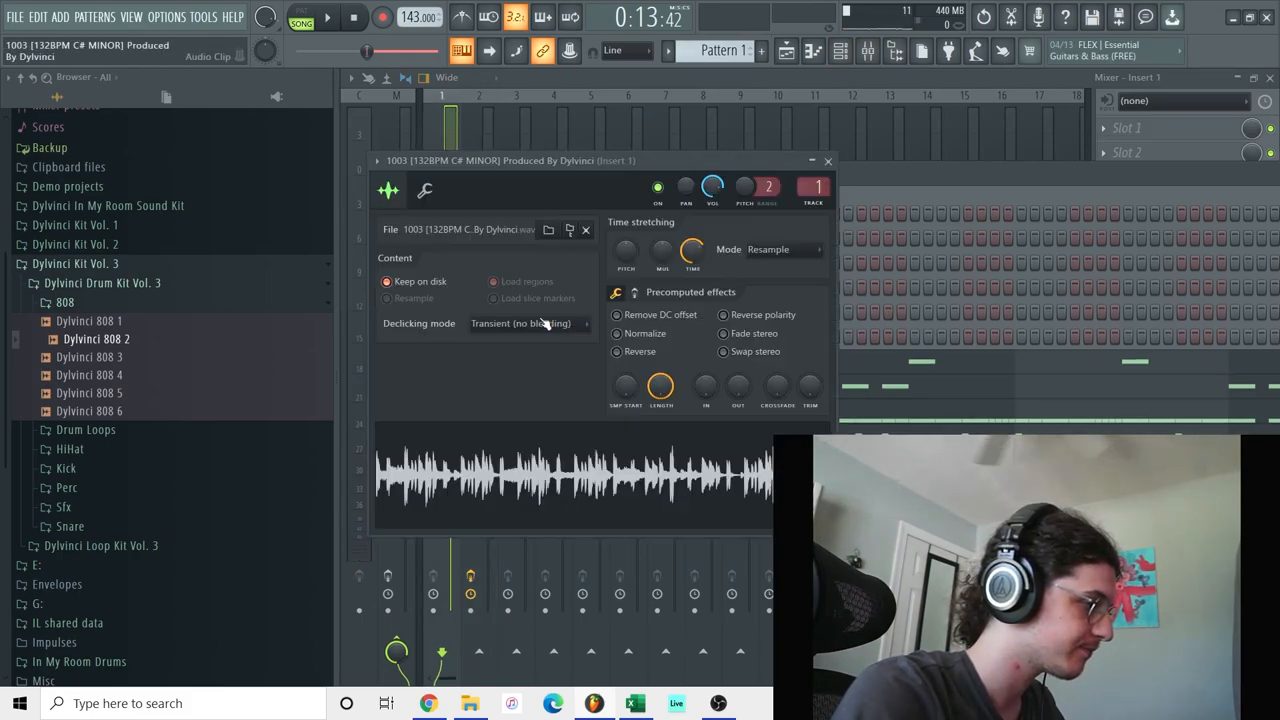
pyautogui.click(783, 249)
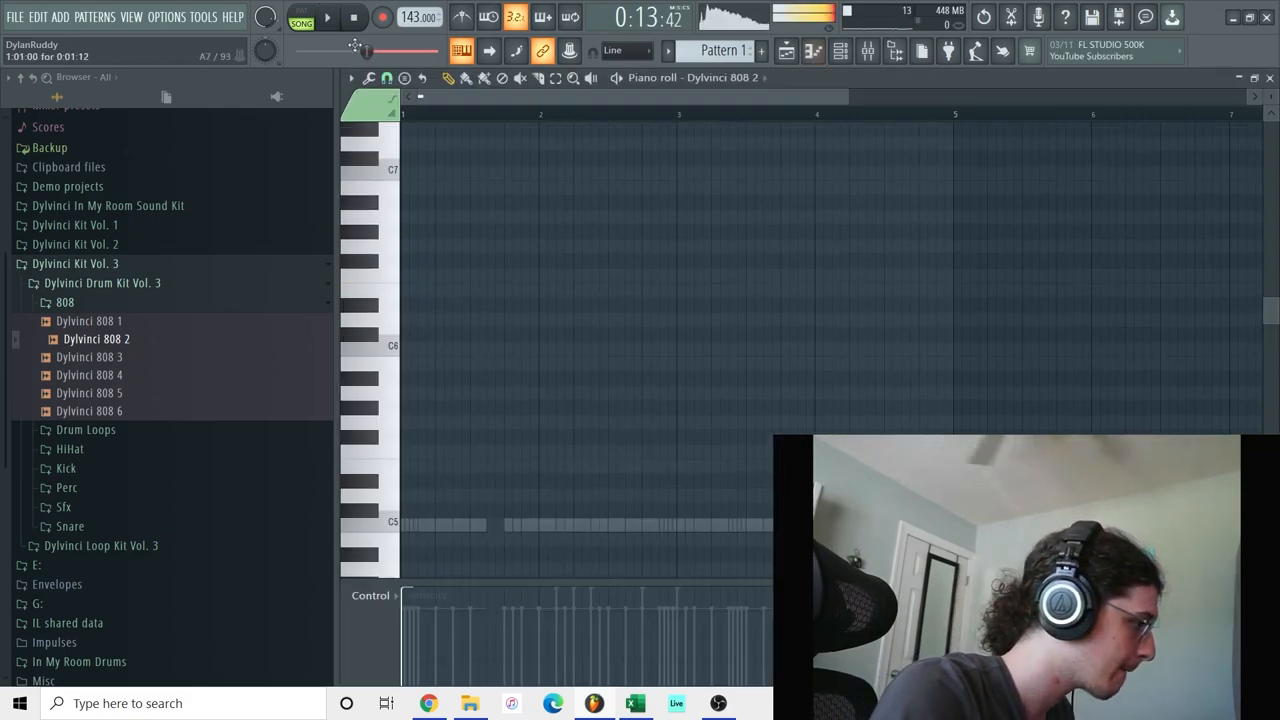
pyautogui.click(405, 270)
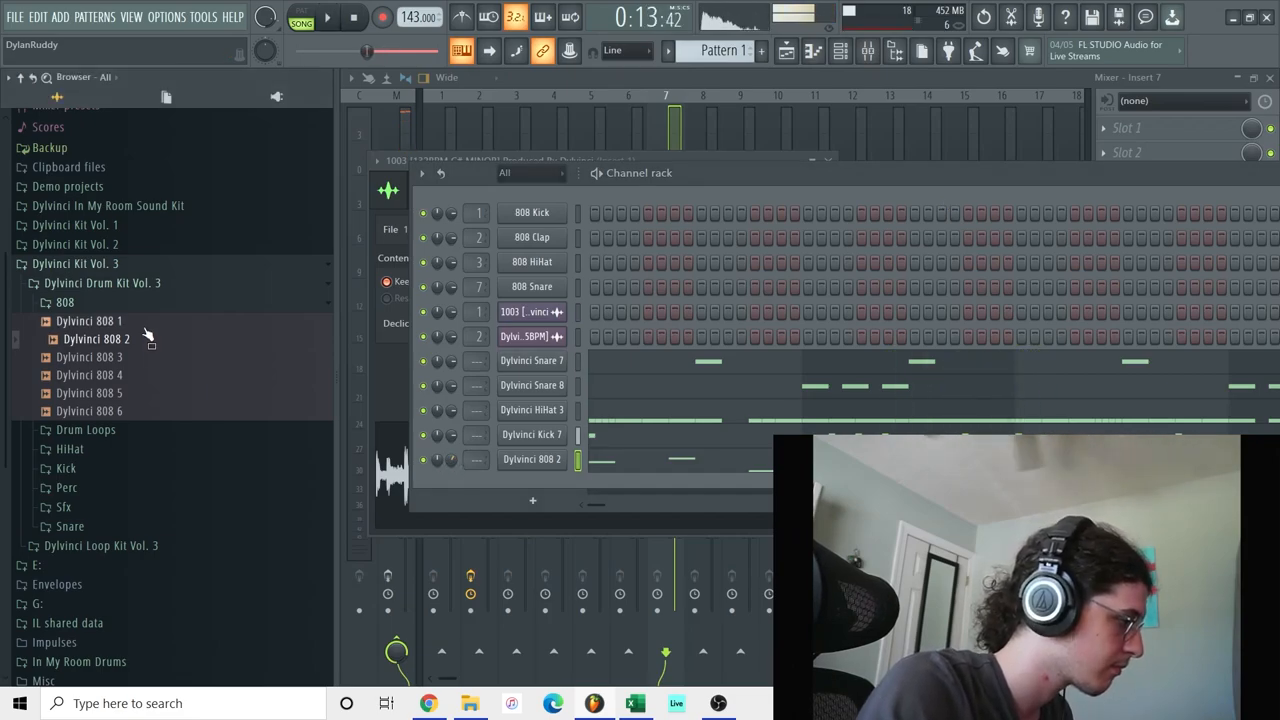
# Swap the 808 channel's sample to Dylvinci 808 3 and set its root note under Envelope/Pitch.
pyautogui.moveTo(90, 357); pyautogui.dragTo(480, 410)
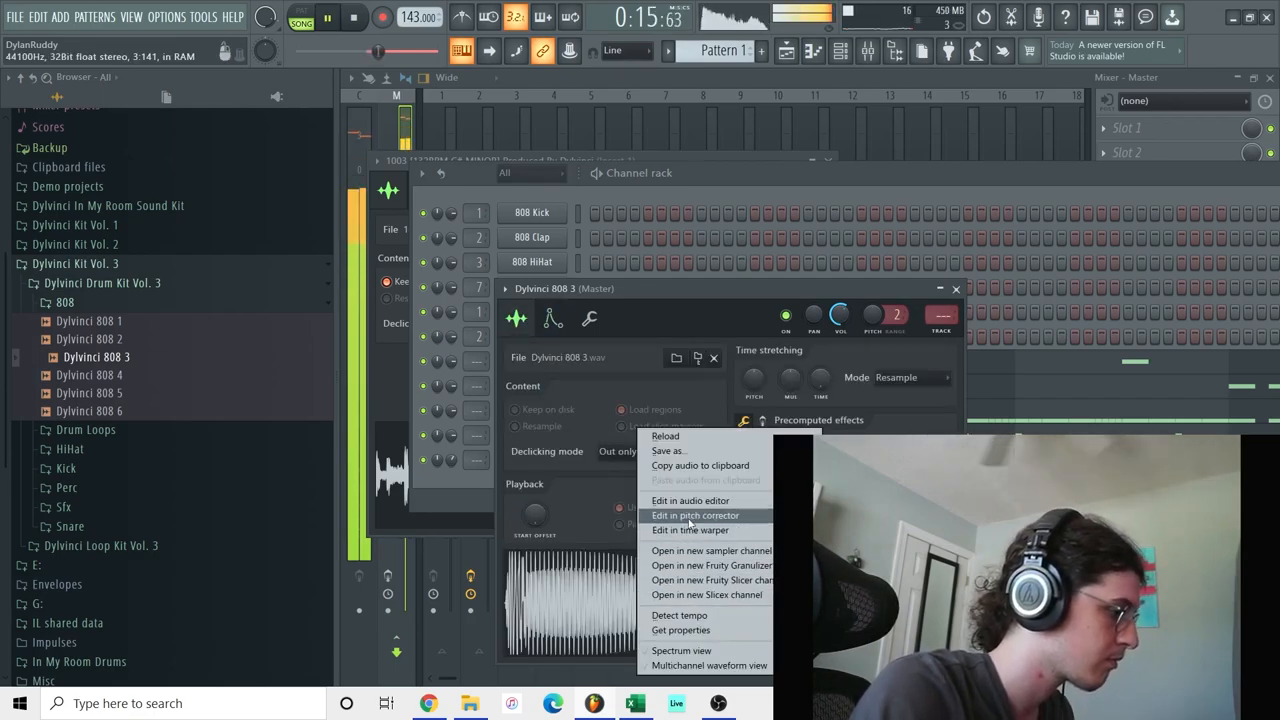
pyautogui.click(690, 500)
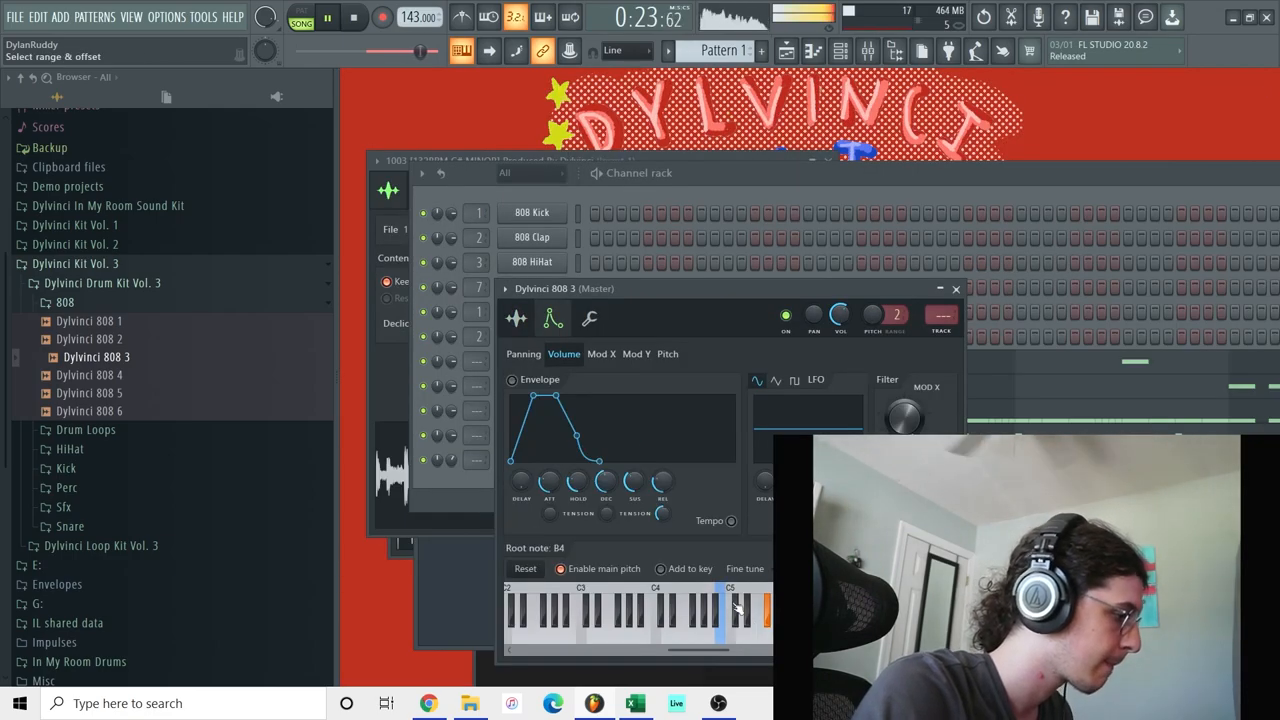
pyautogui.rightClick(532, 459)
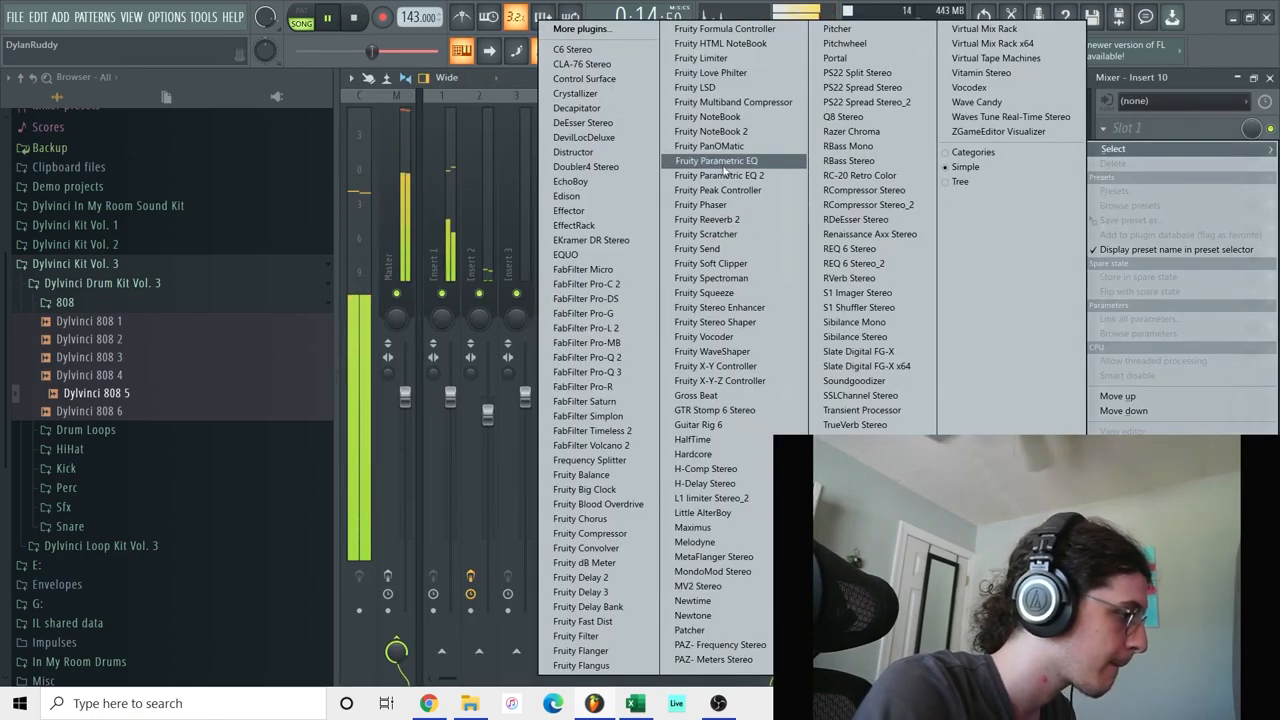
# Load Fruity Parametric EQ 2 on mixer insert 10 using the 40Hz + 18kHz cut preset.
pyautogui.click(718, 175)
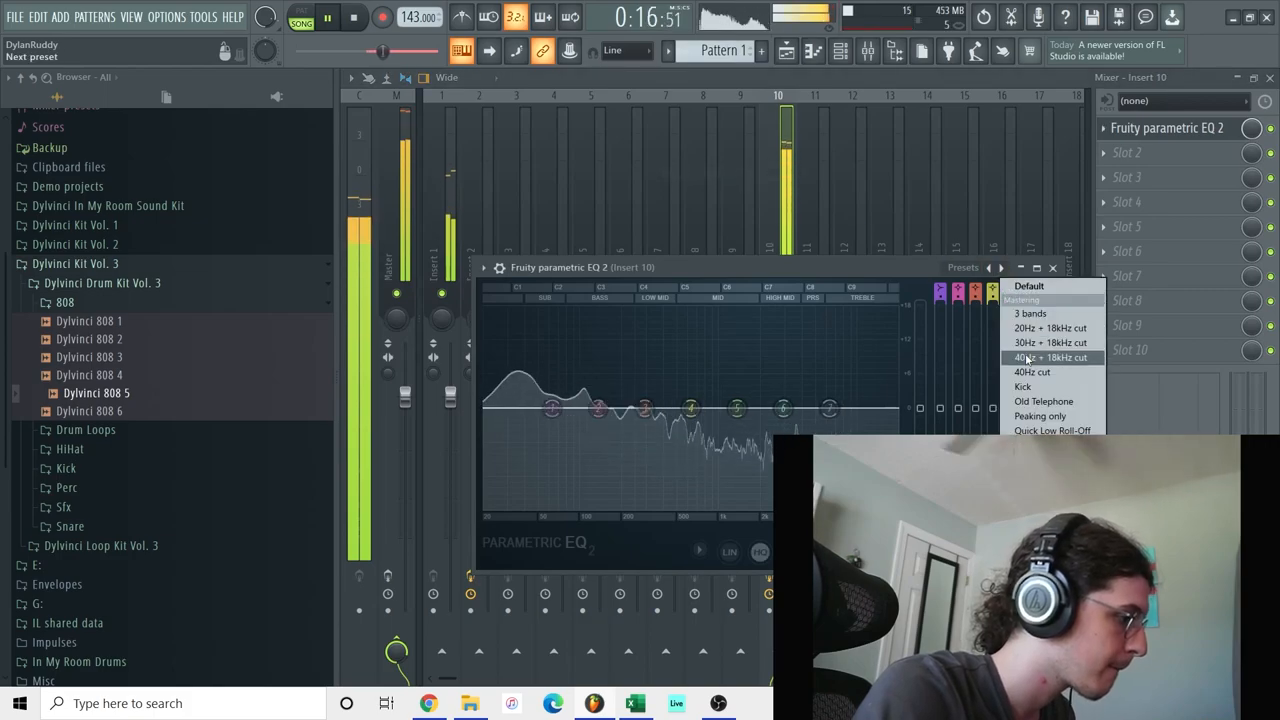
pyautogui.click(1047, 357)
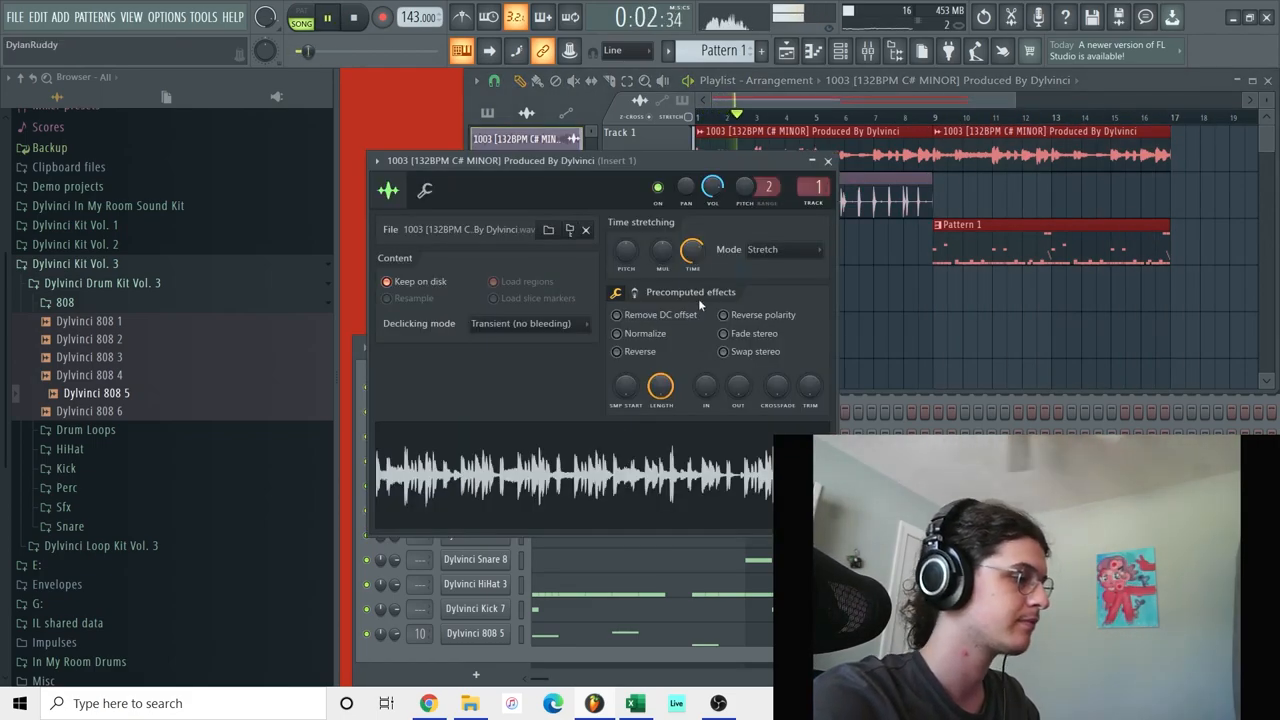
# Paint Pattern 1 into the playlist at bar 9 and open Dylvinci 808 5's piano roll.
pyautogui.moveTo(626, 250); pyautogui.dragTo(626, 230)
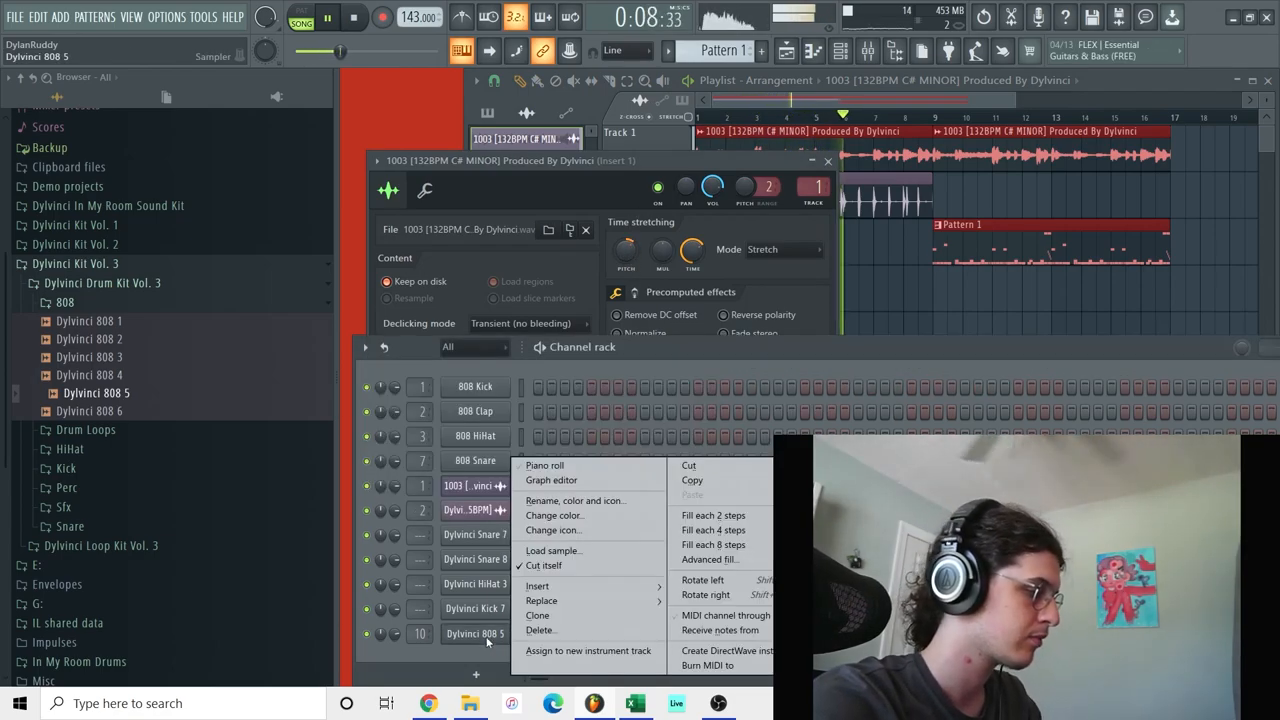
pyautogui.click(544, 465)
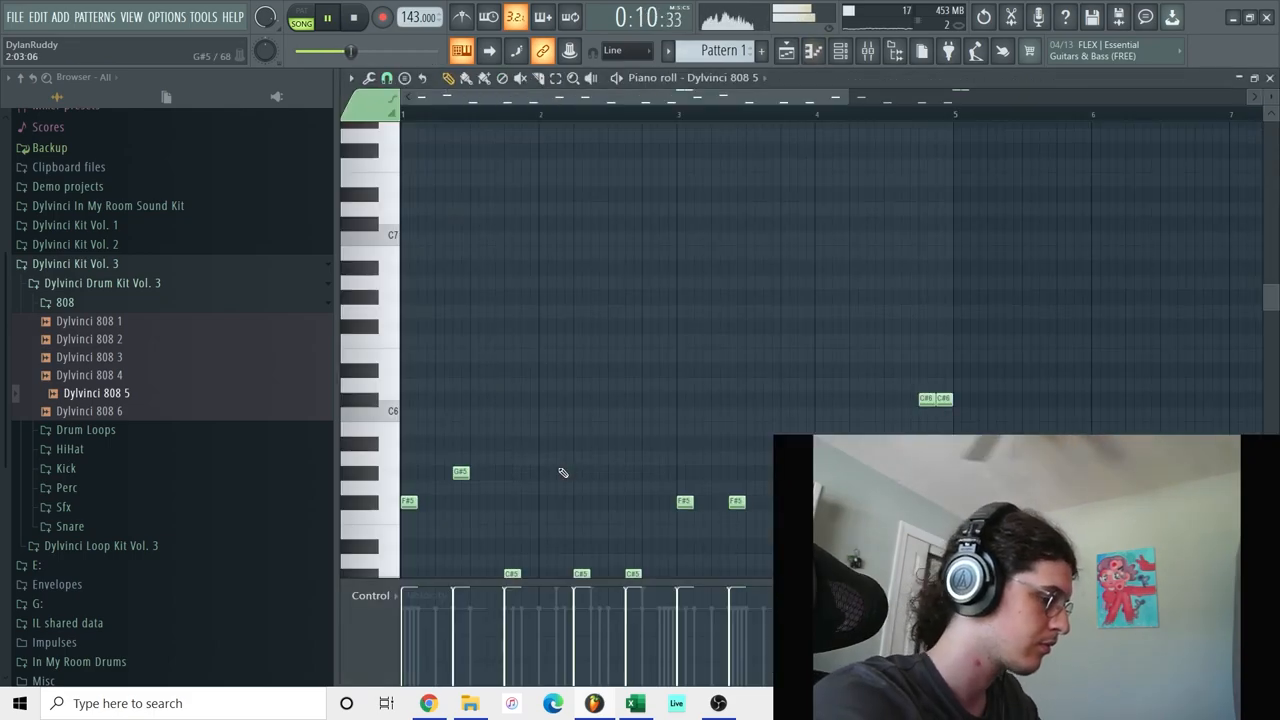